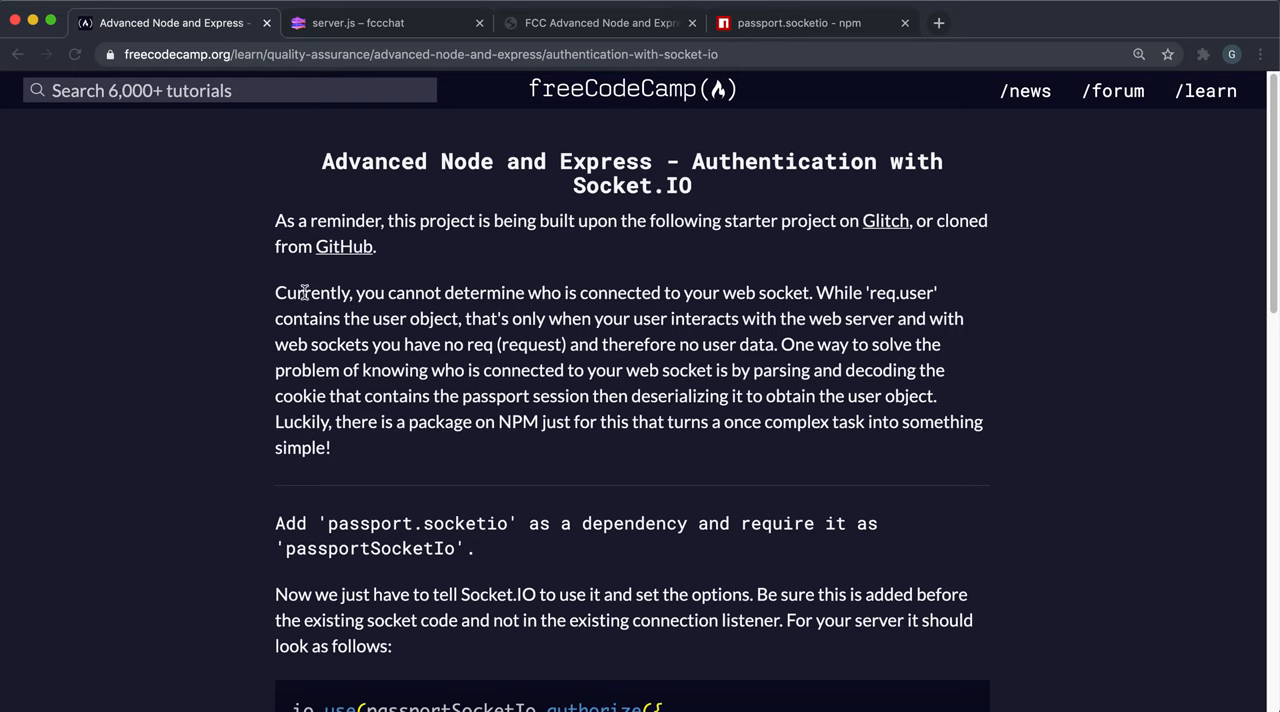
mouse_move(536, 336)
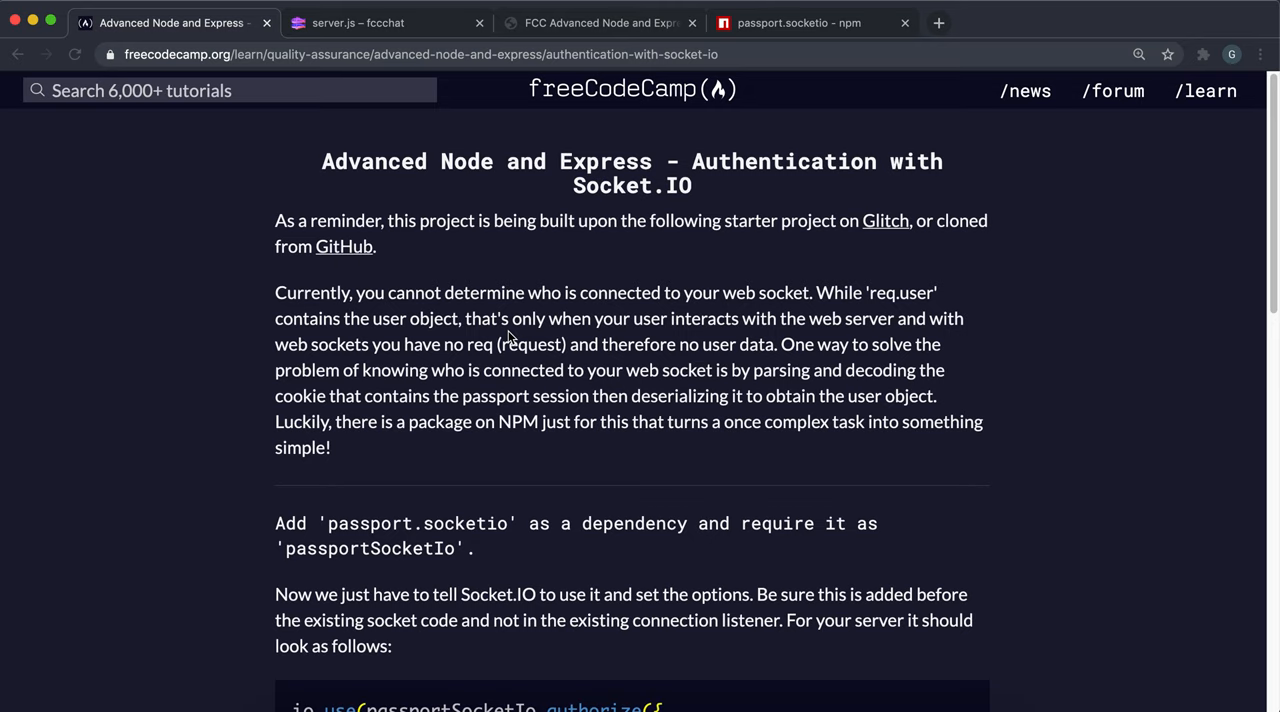
mouse_move(347, 383)
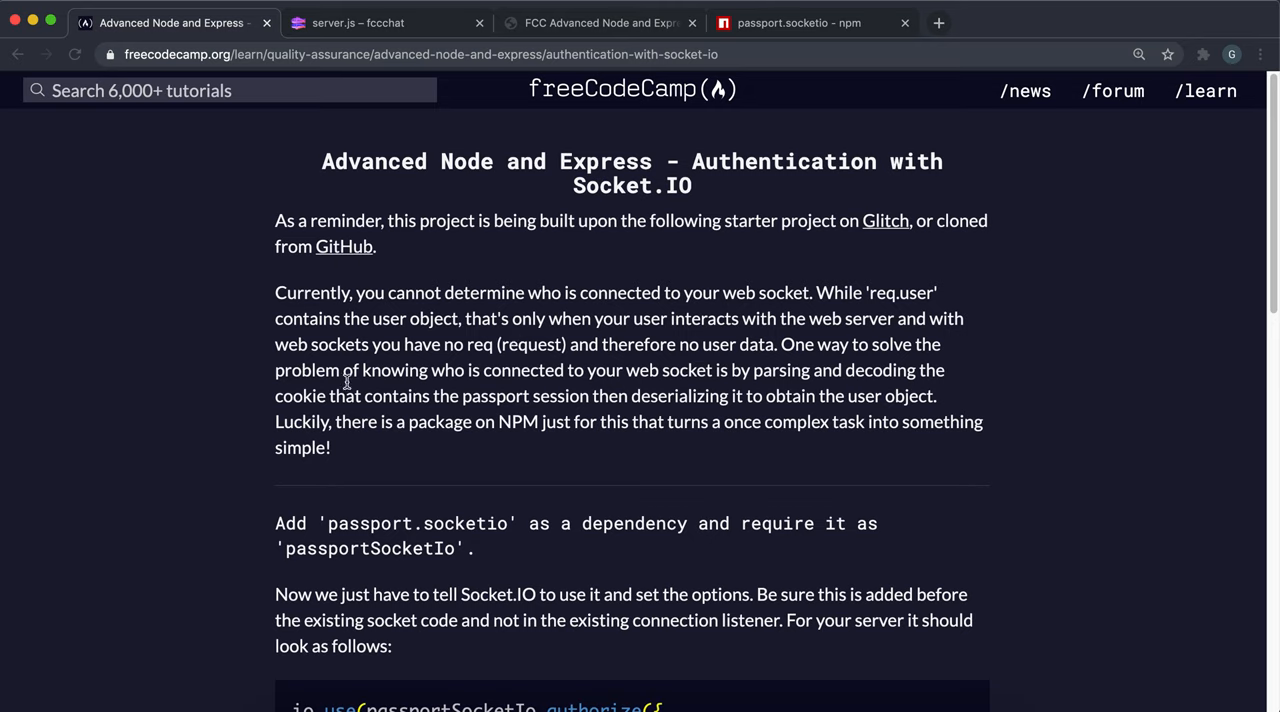
mouse_move(465, 345)
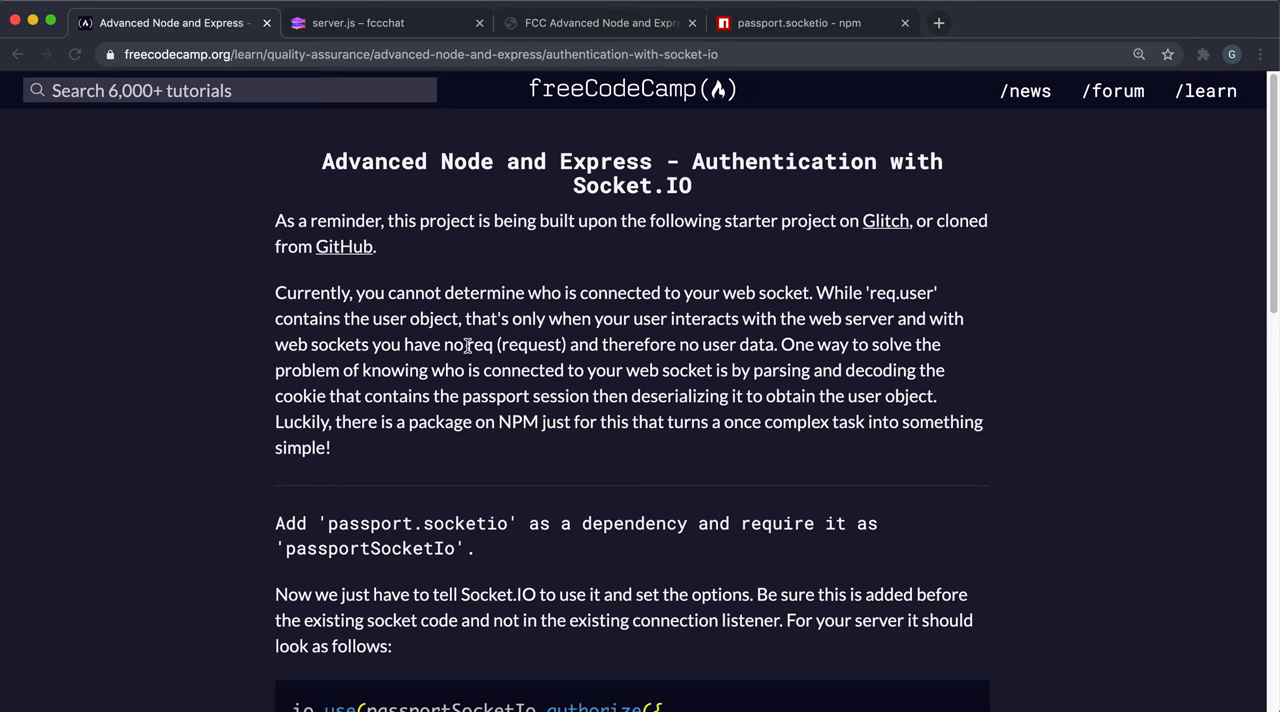
mouse_move(512, 344)
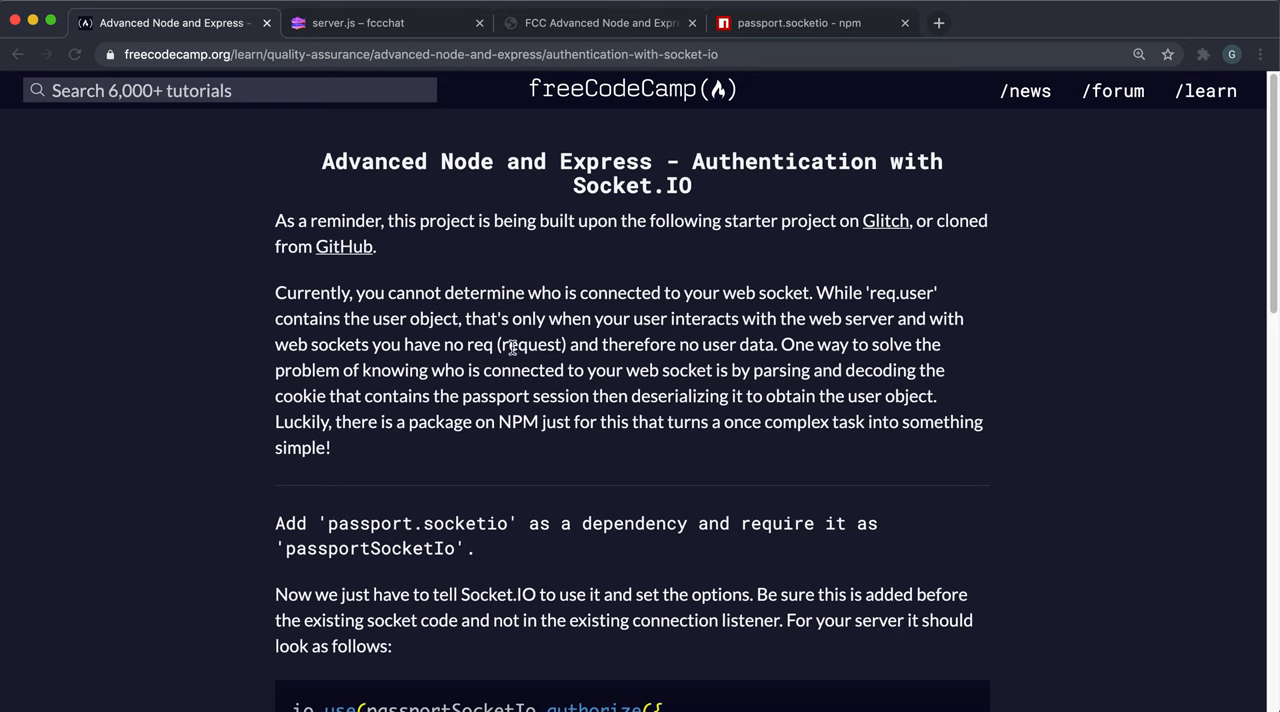
mouse_move(762, 338)
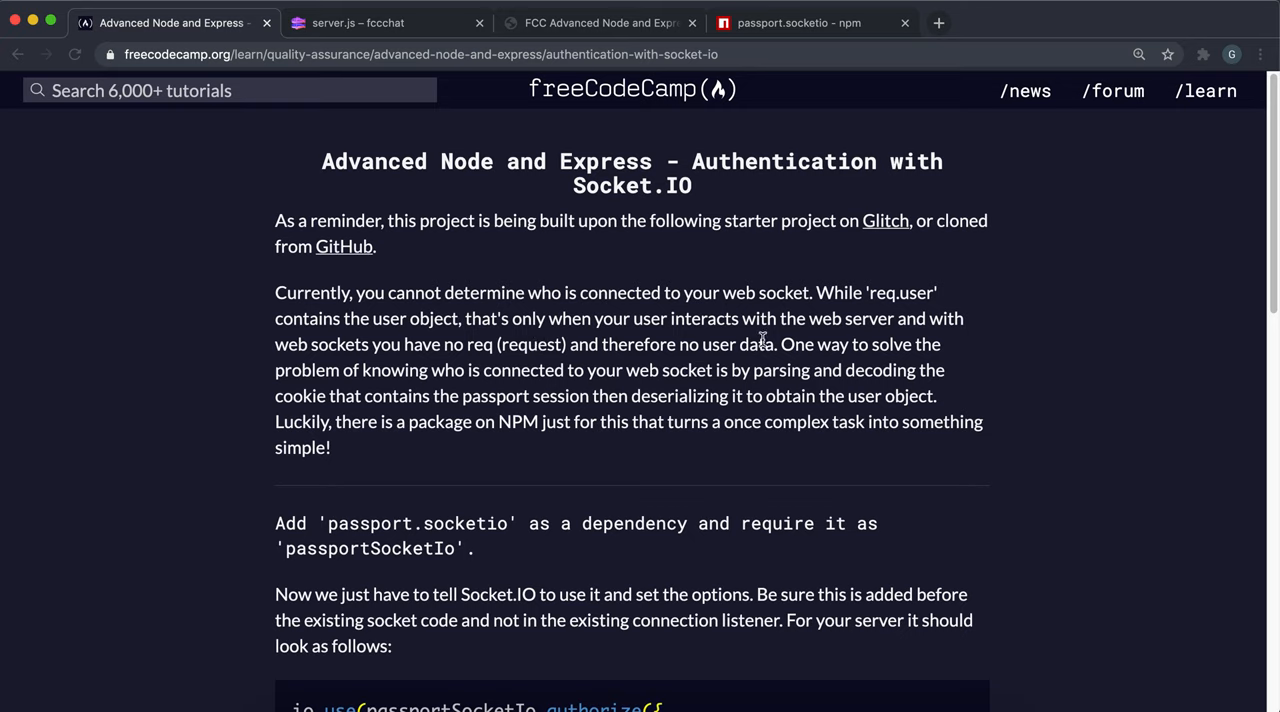
mouse_move(512, 344)
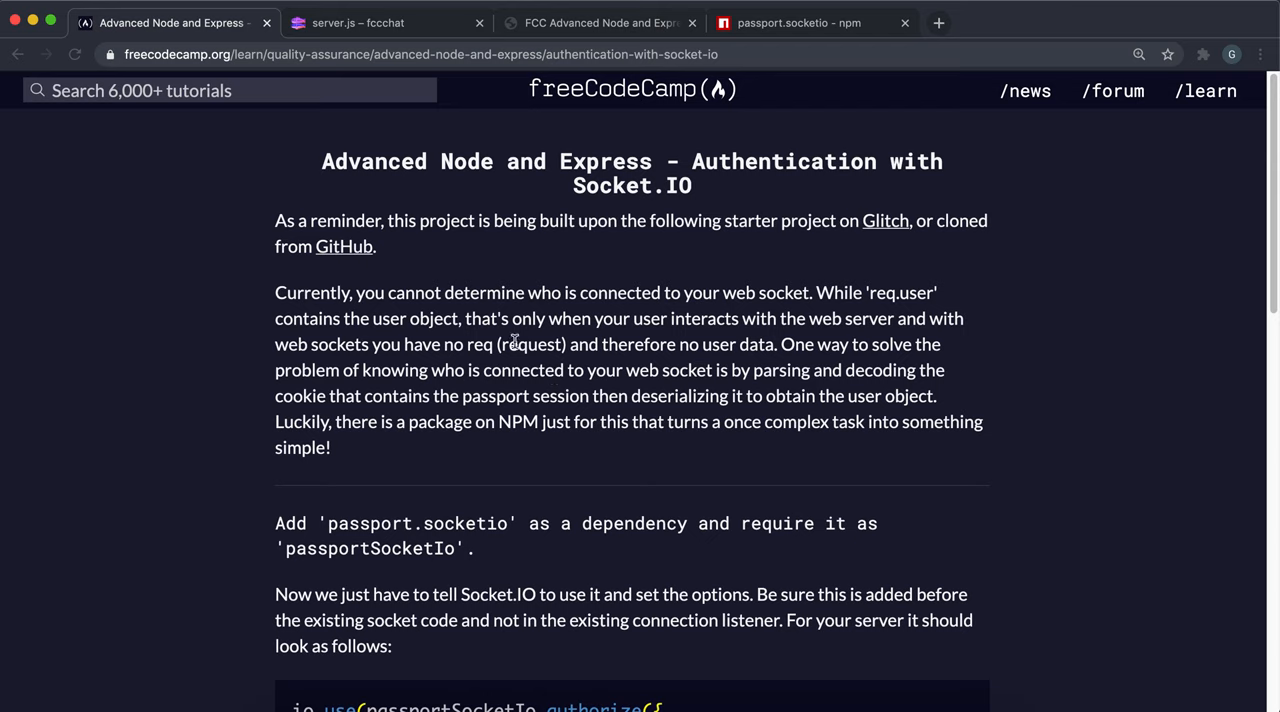
mouse_move(352, 358)
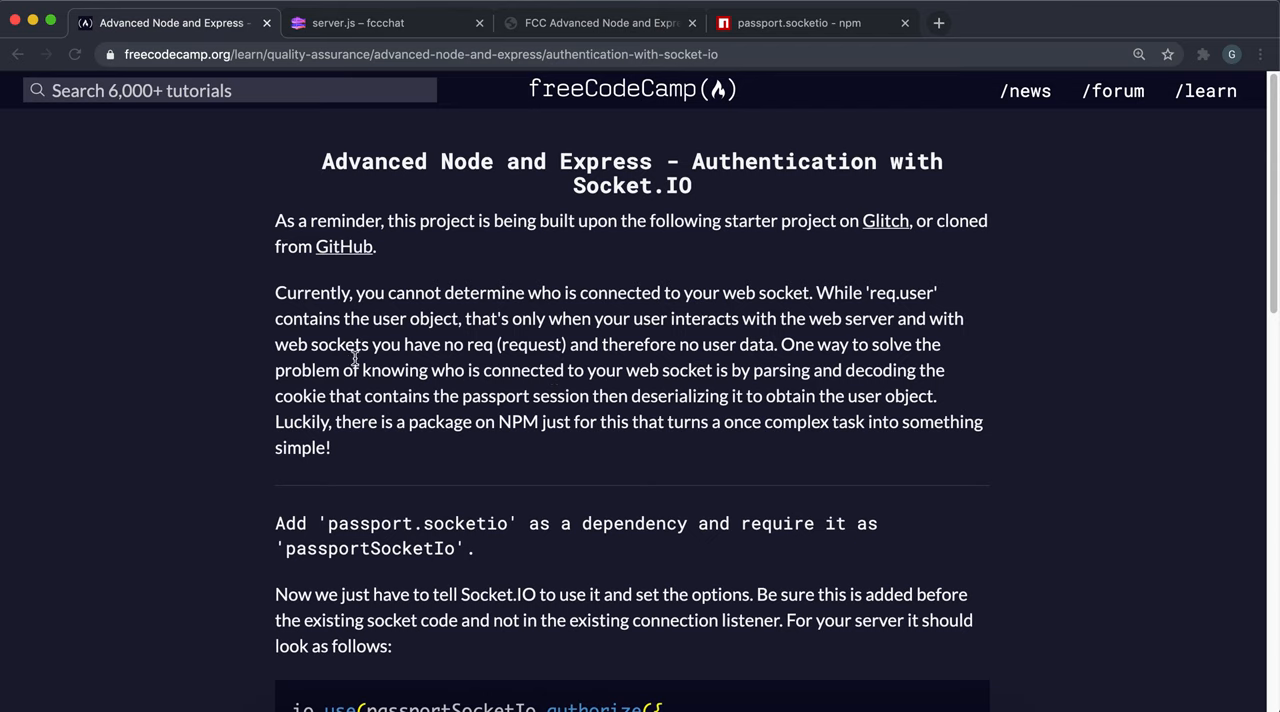
Compare package.json dependencies with the challenge's passportSocketIo instructions
scroll(down, 3)
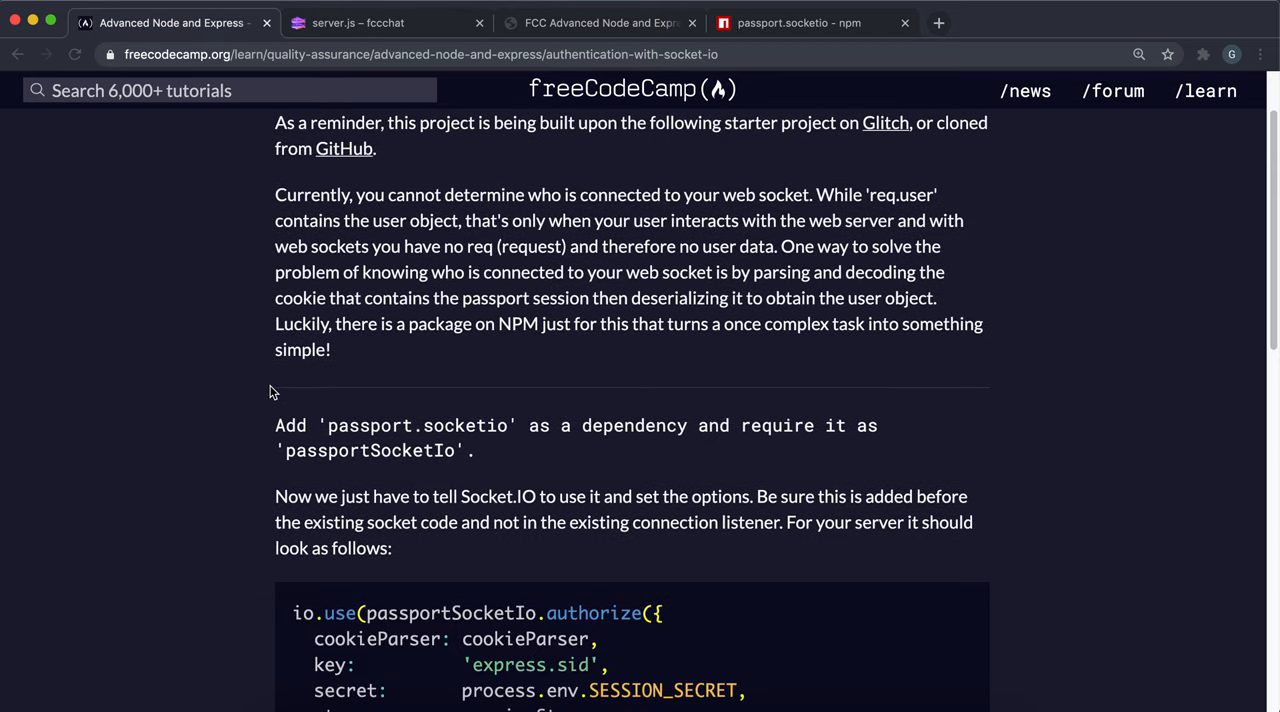
mouse_move(360, 246)
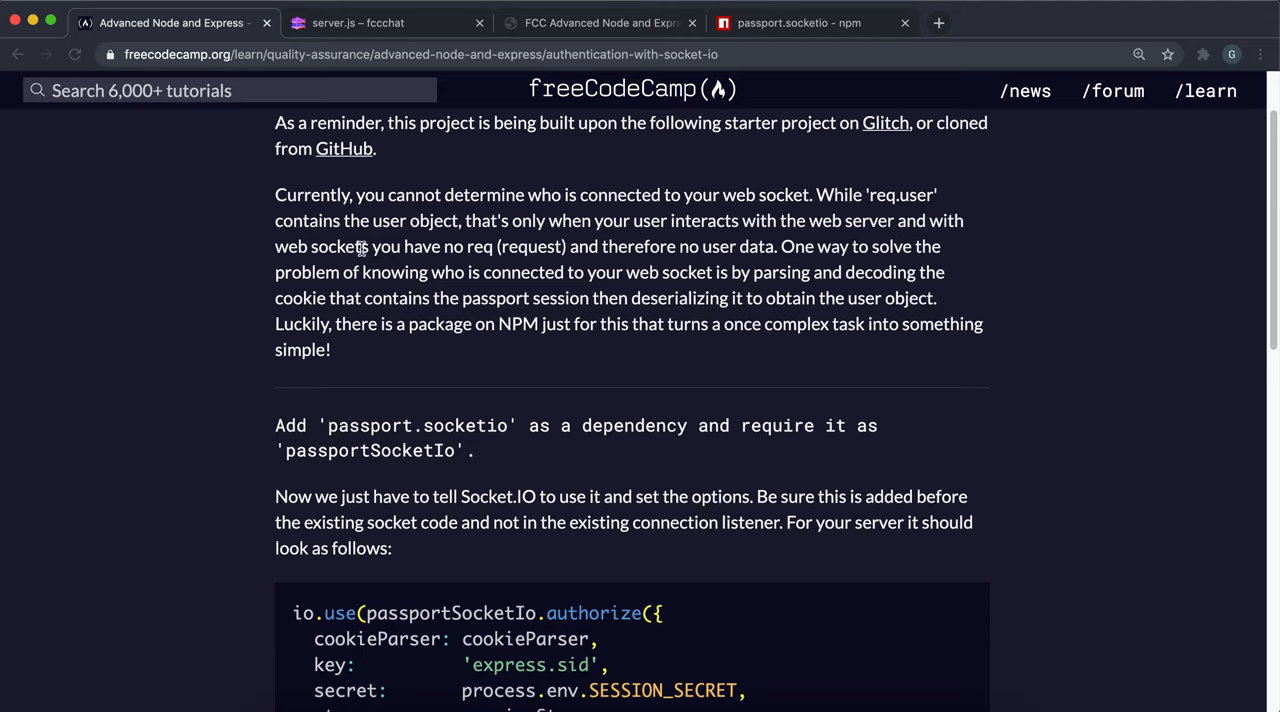
mouse_move(285, 383)
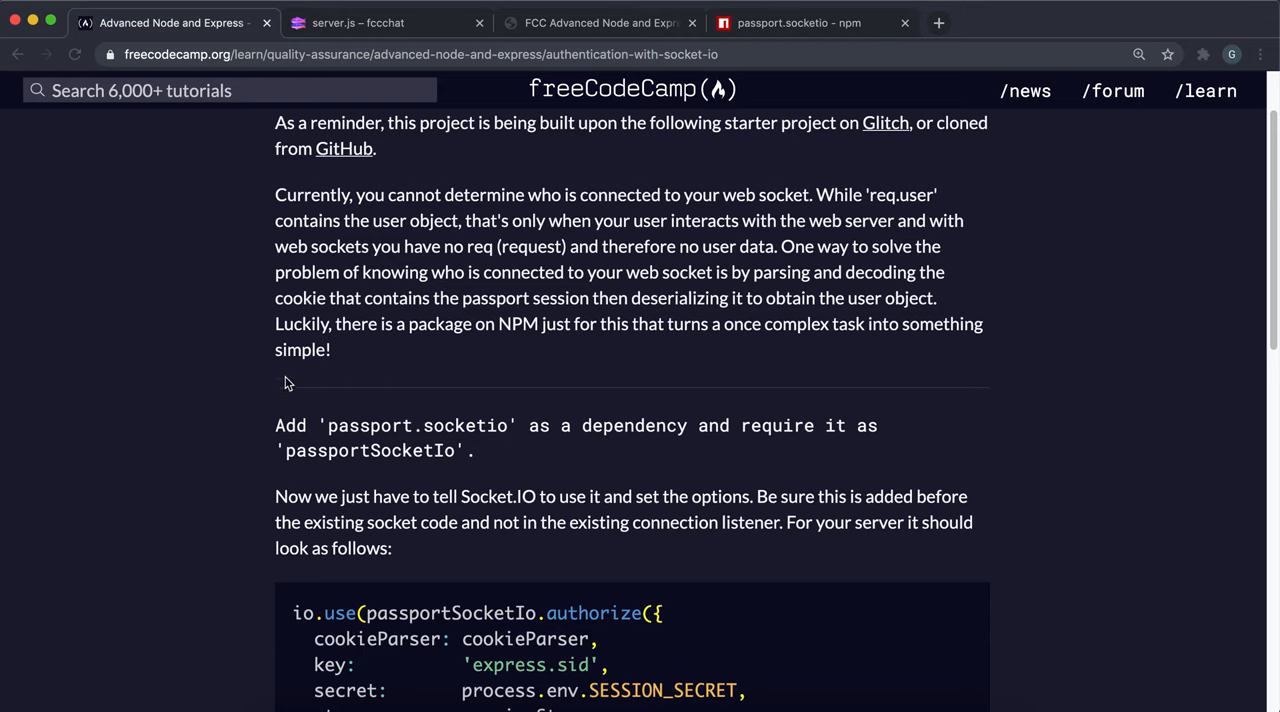
mouse_move(799, 22)
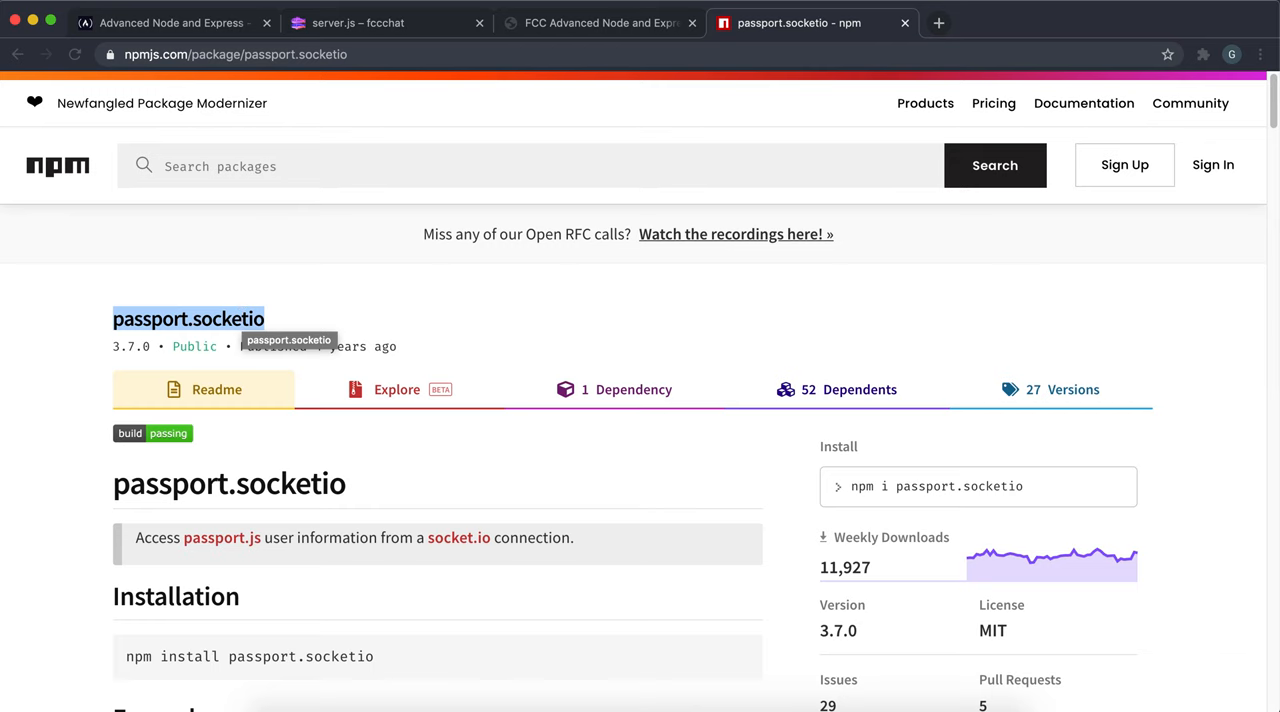
click(357, 22)
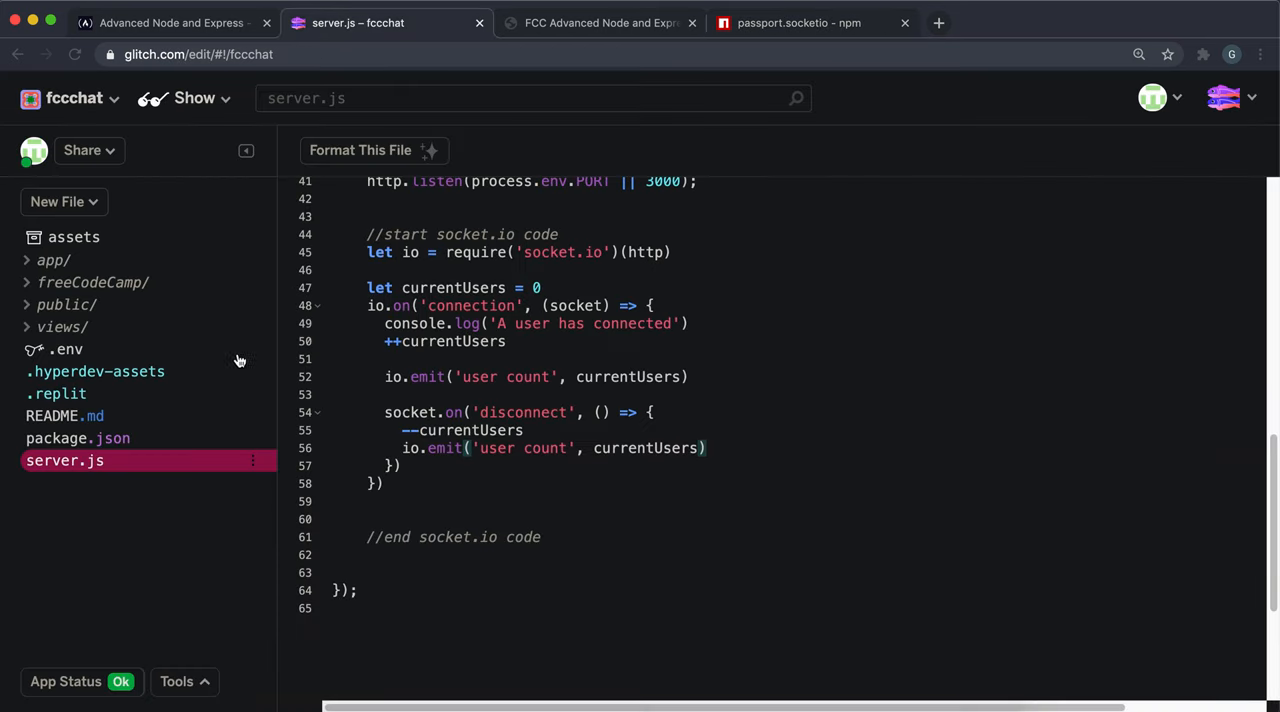
click(77, 438)
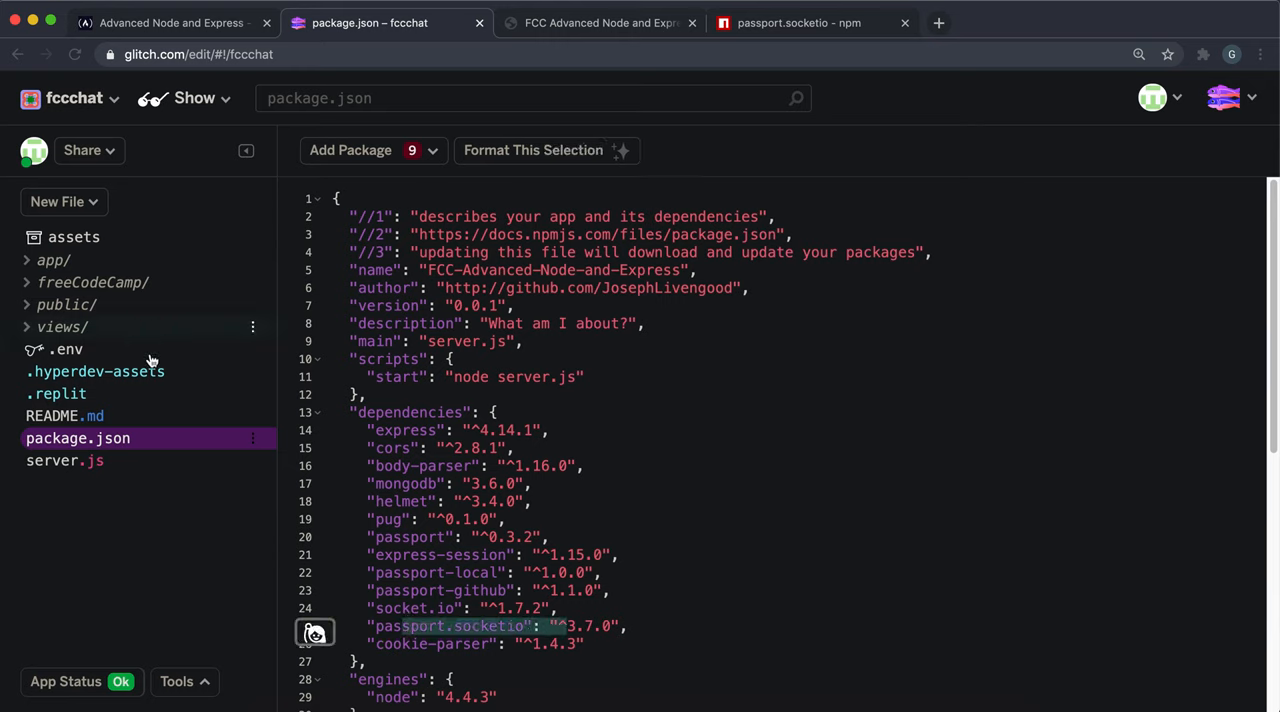
click(170, 22)
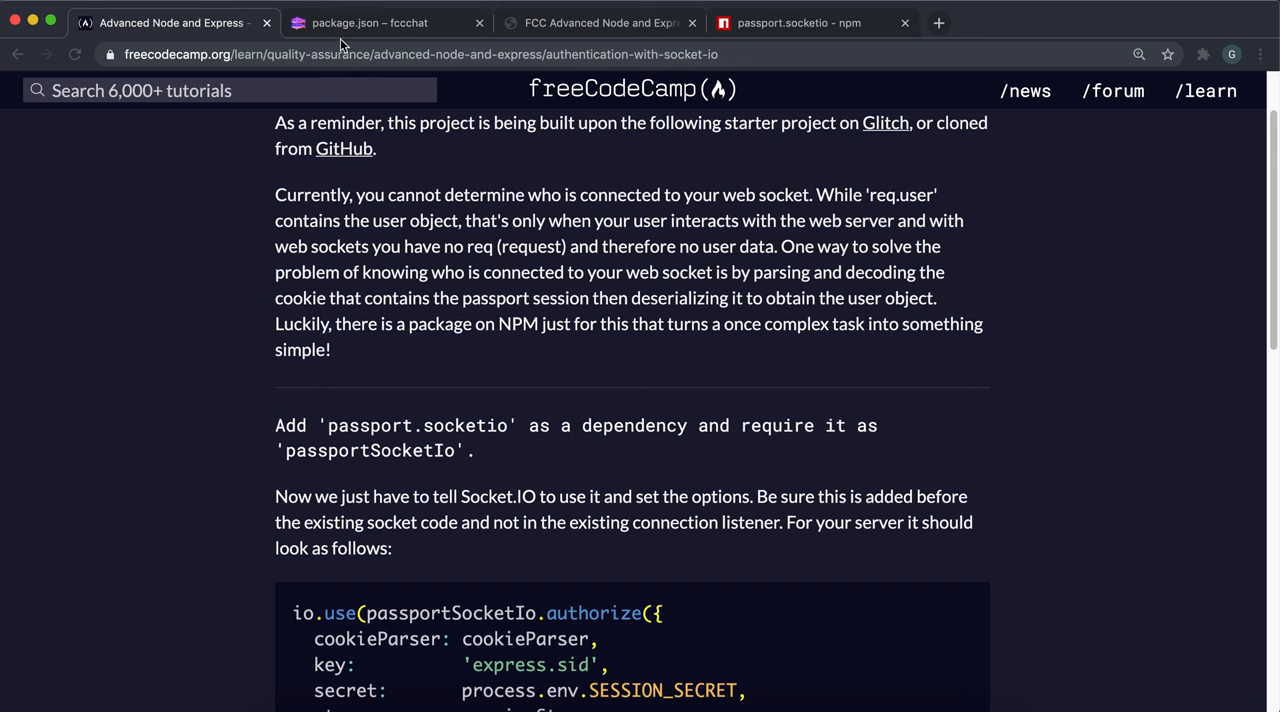
click(370, 22)
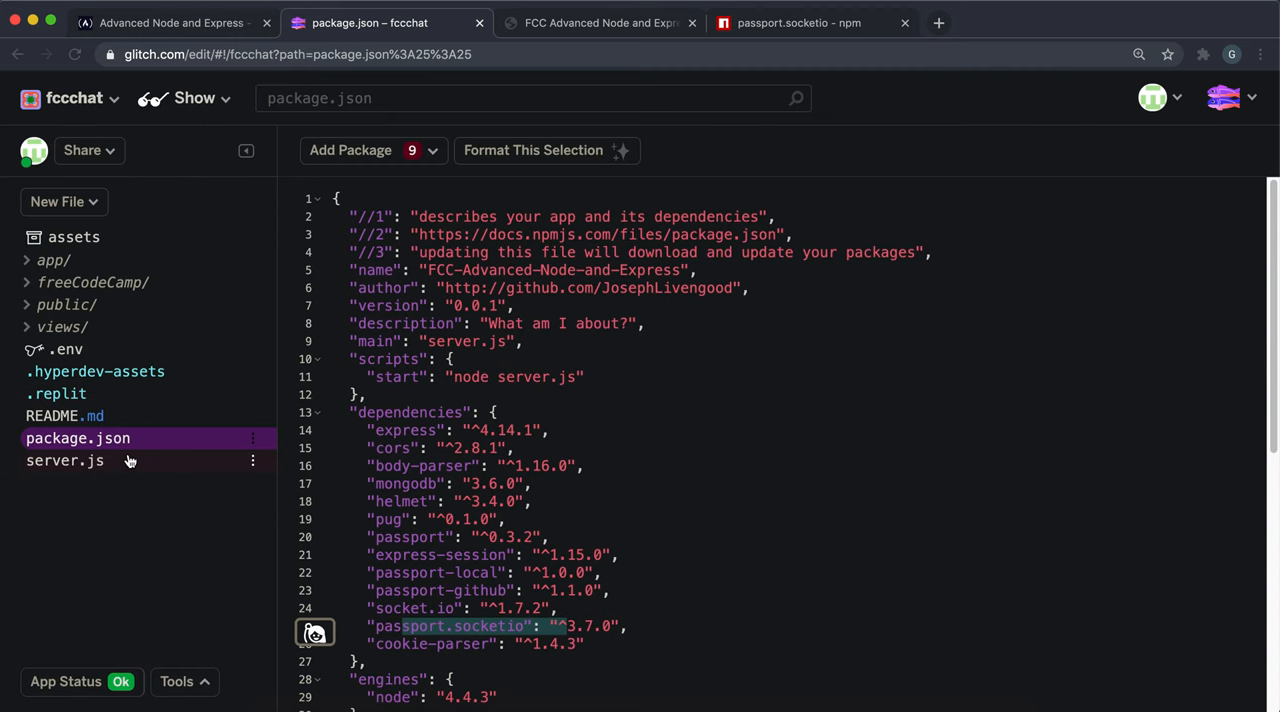
click(170, 22)
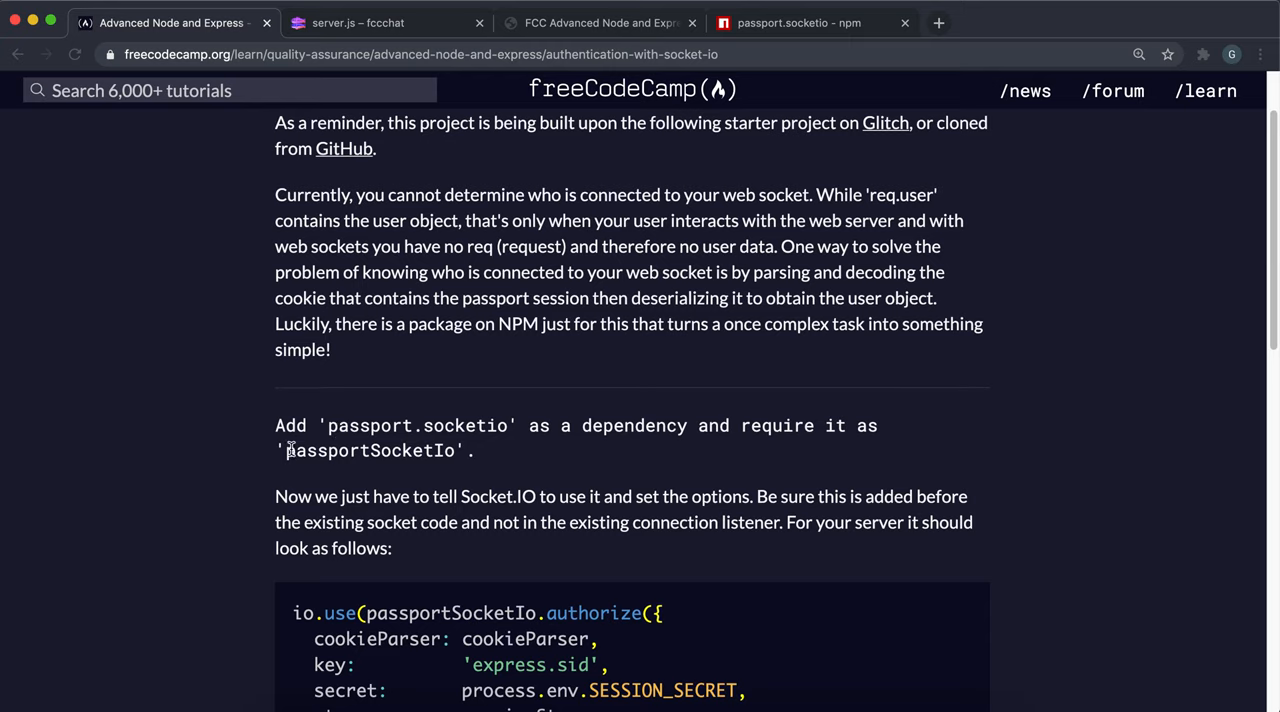
double_click(369, 450)
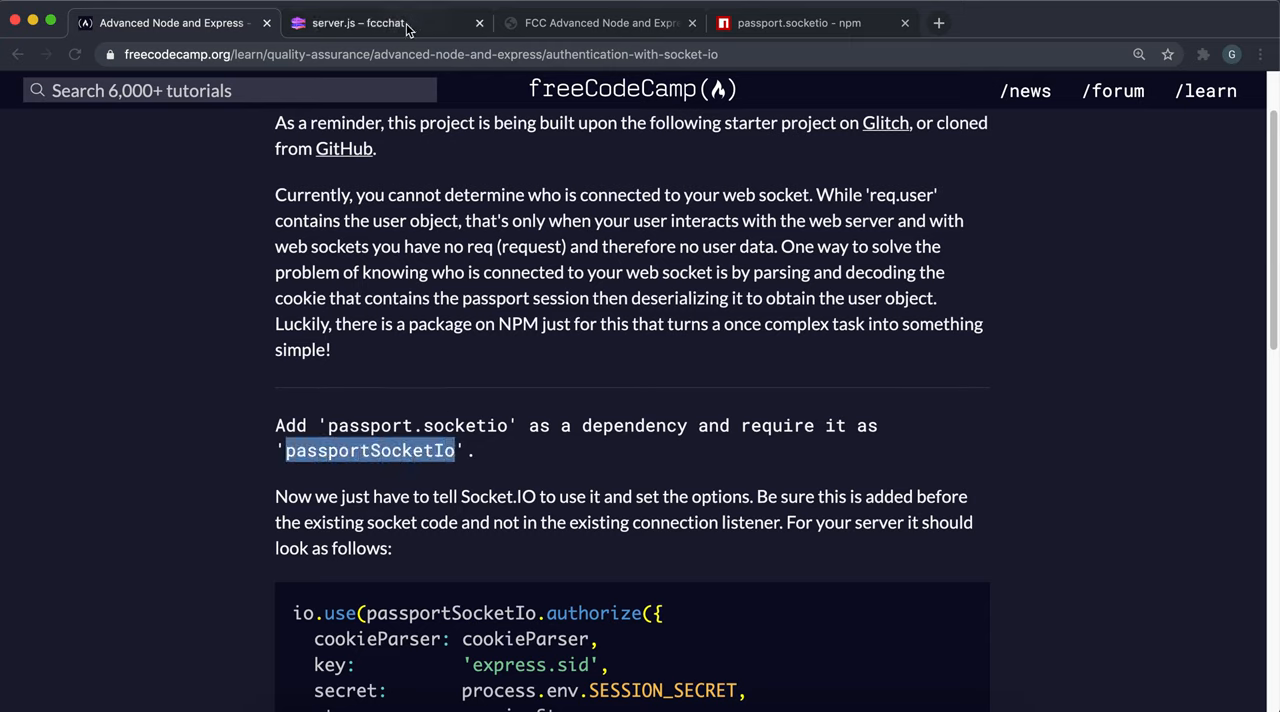
Add let passportSocketIo = require('passport.socketio') to the top of server.js
click(357, 22)
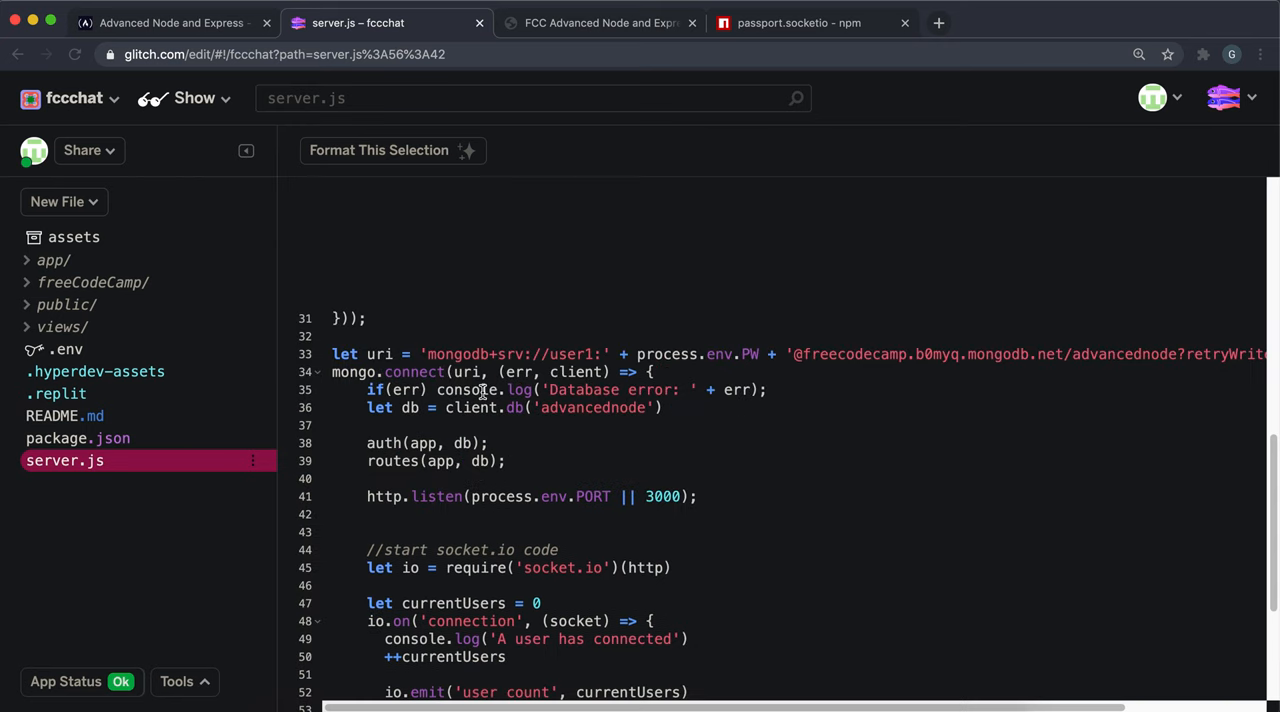
scroll(up, 3)
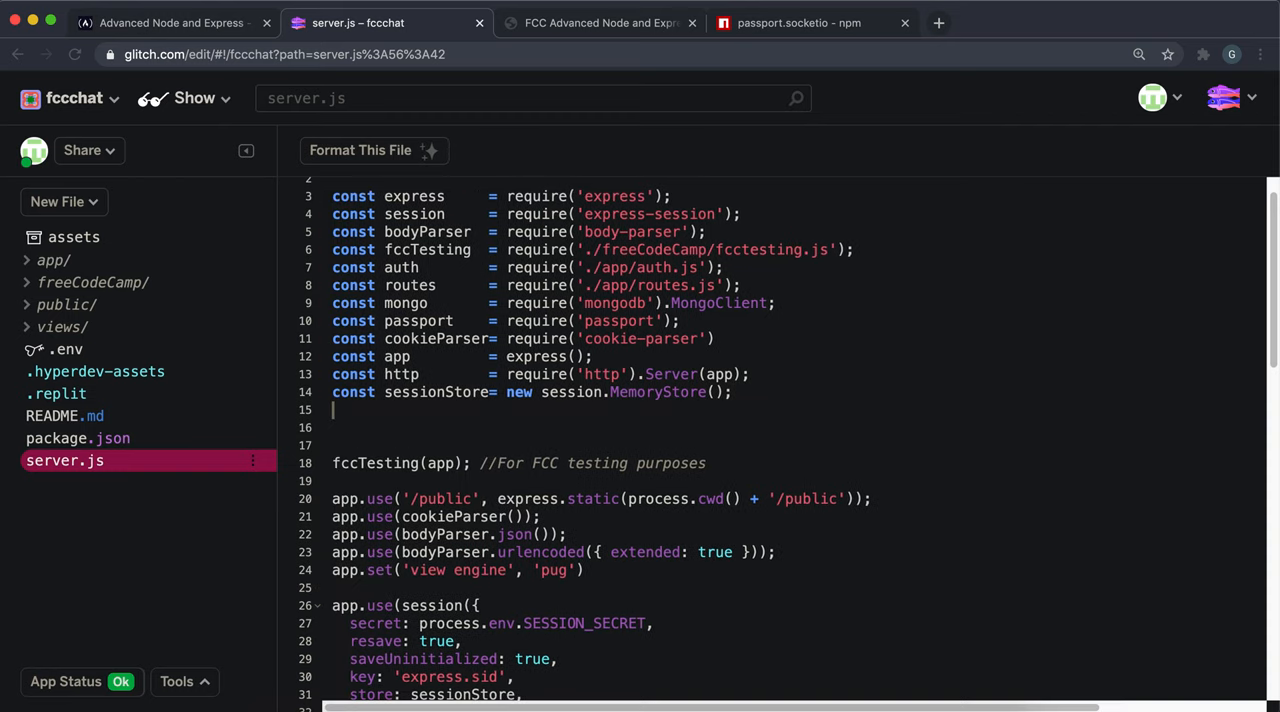
text(let)
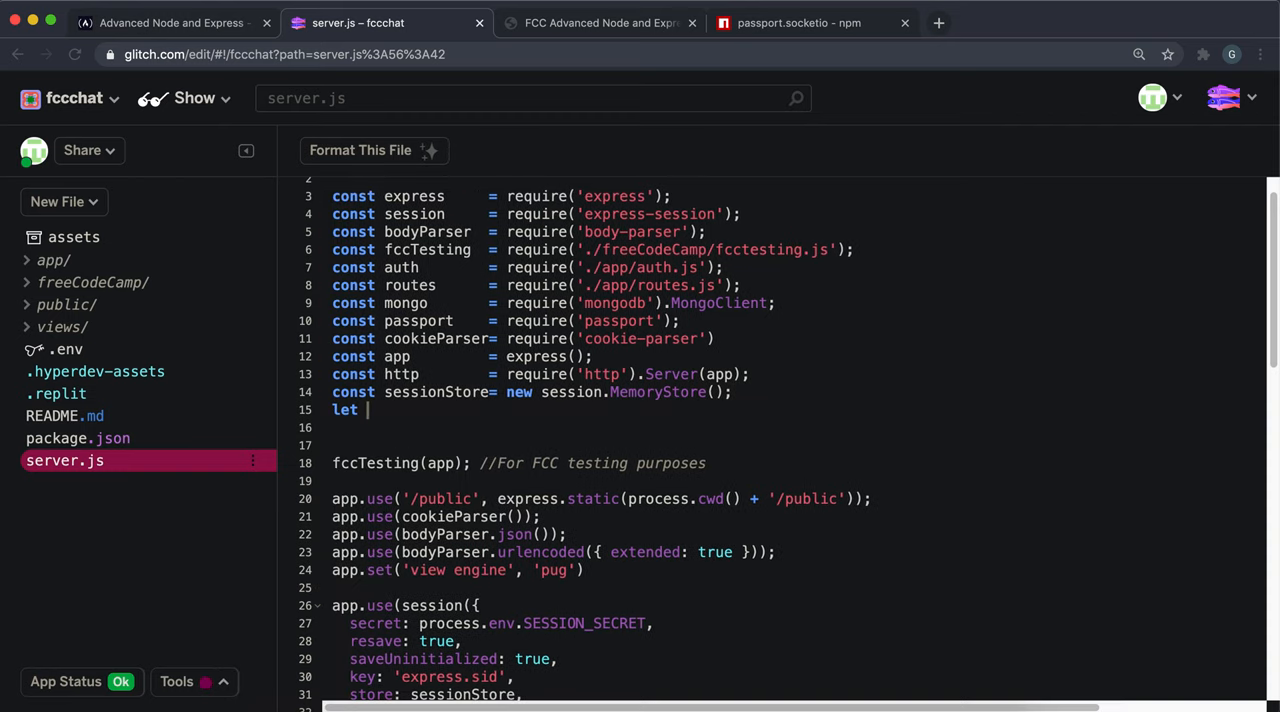
text(passportSocketIo =)
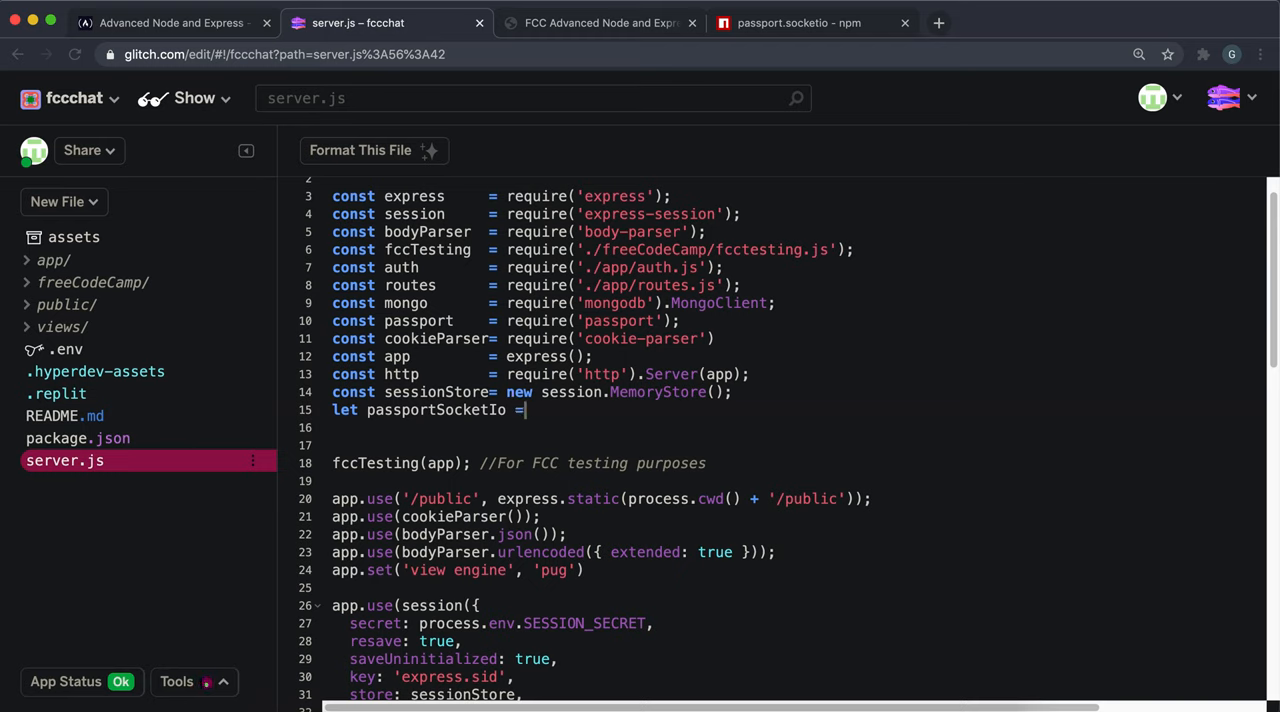
text(reu)
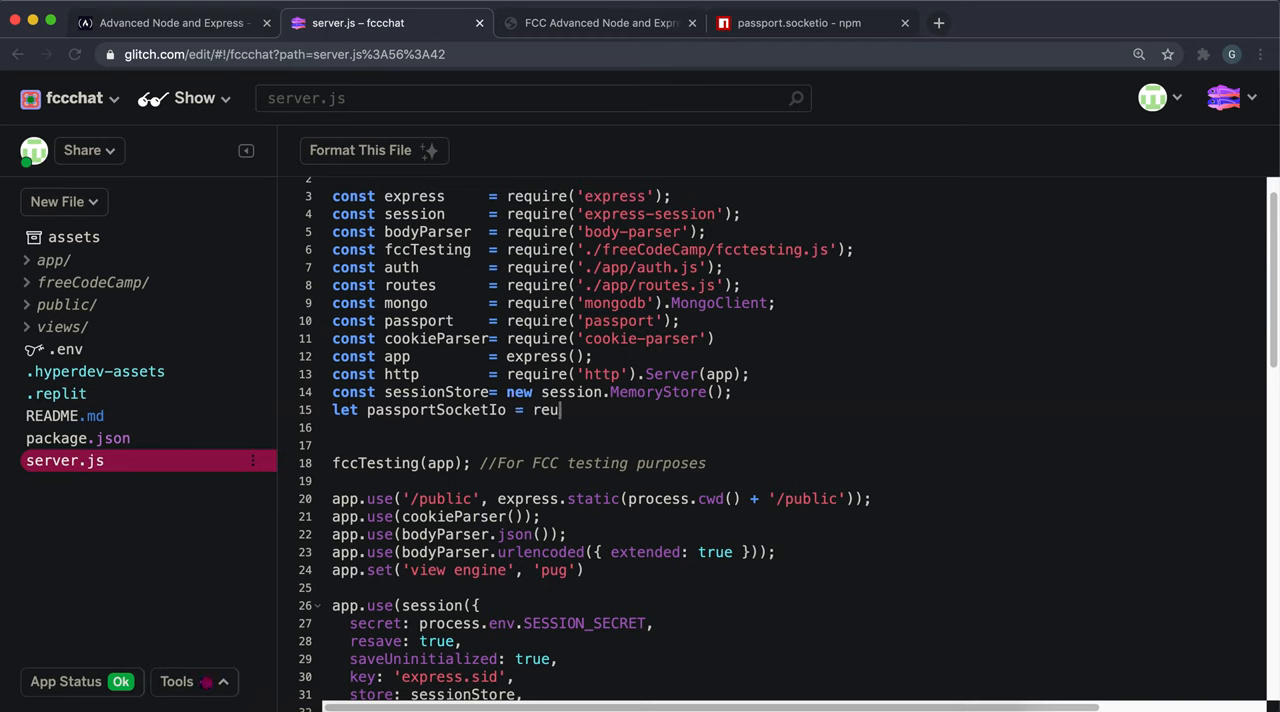
text(quire())
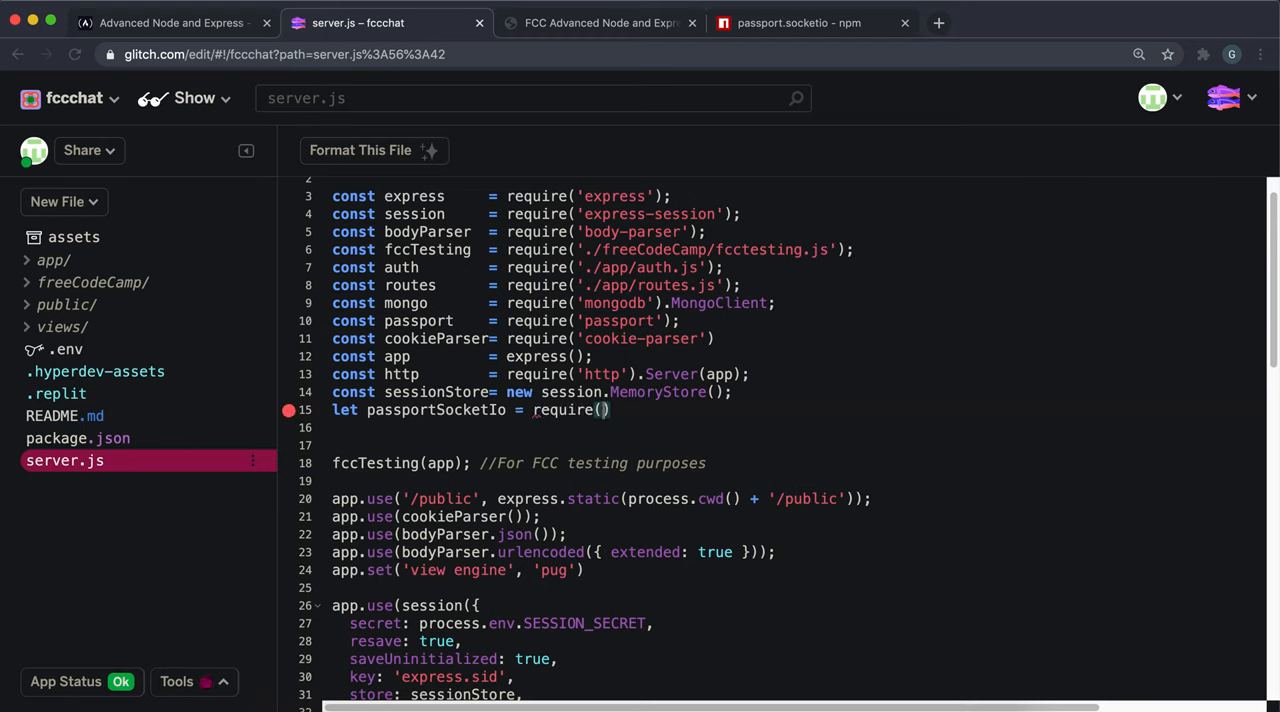
click(798, 22)
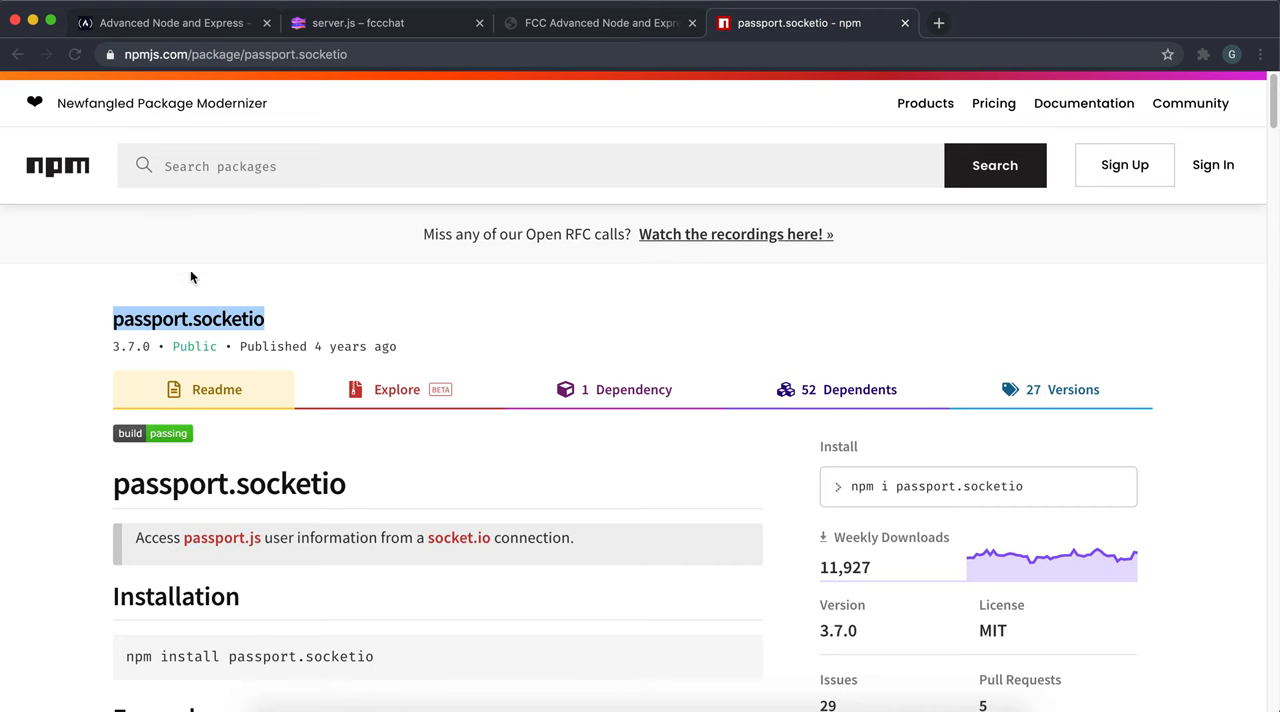
click(385, 22)
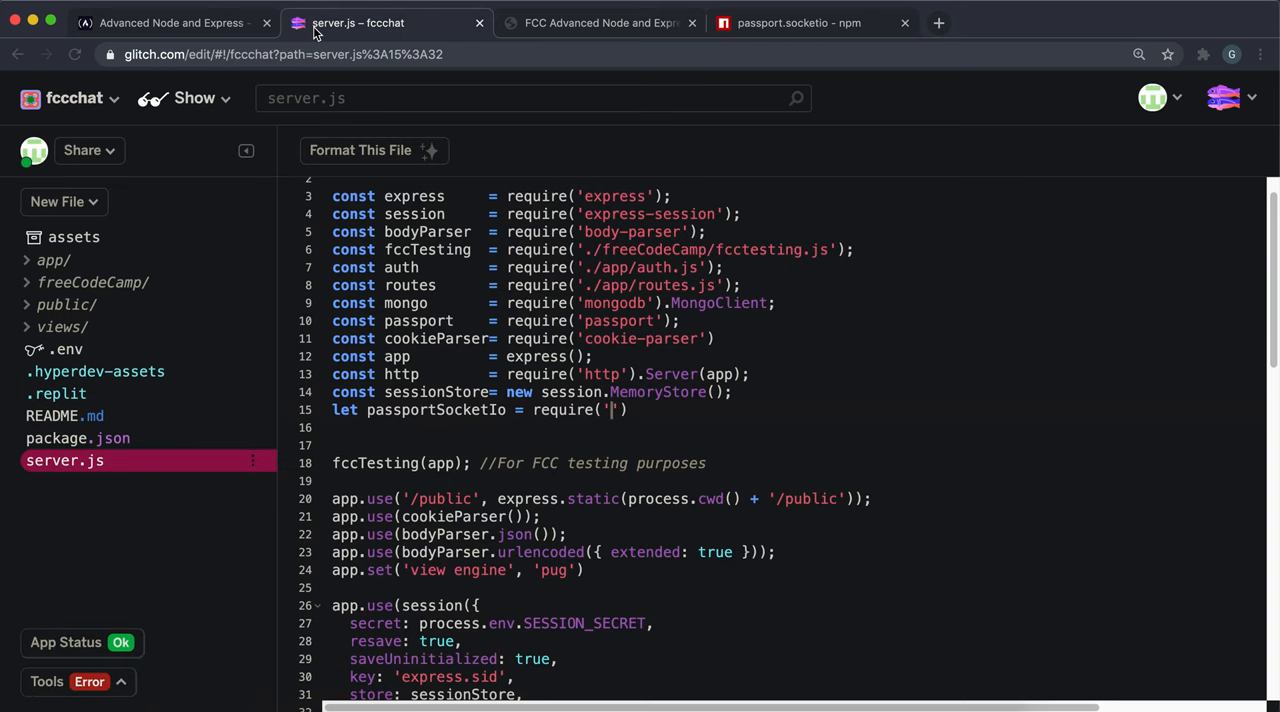
text(passport.socketio)
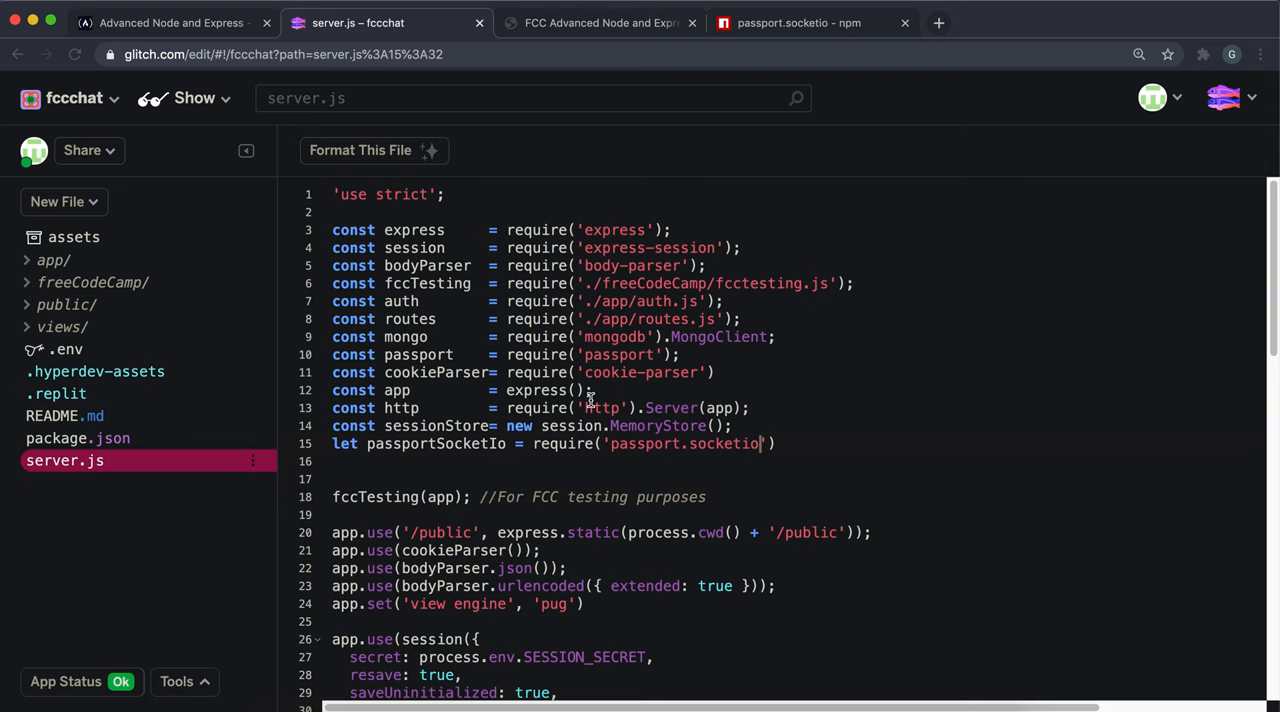
Scroll the challenge page to the io.use passportSocketIo.authorize snippet and select it
scroll(down, 3)
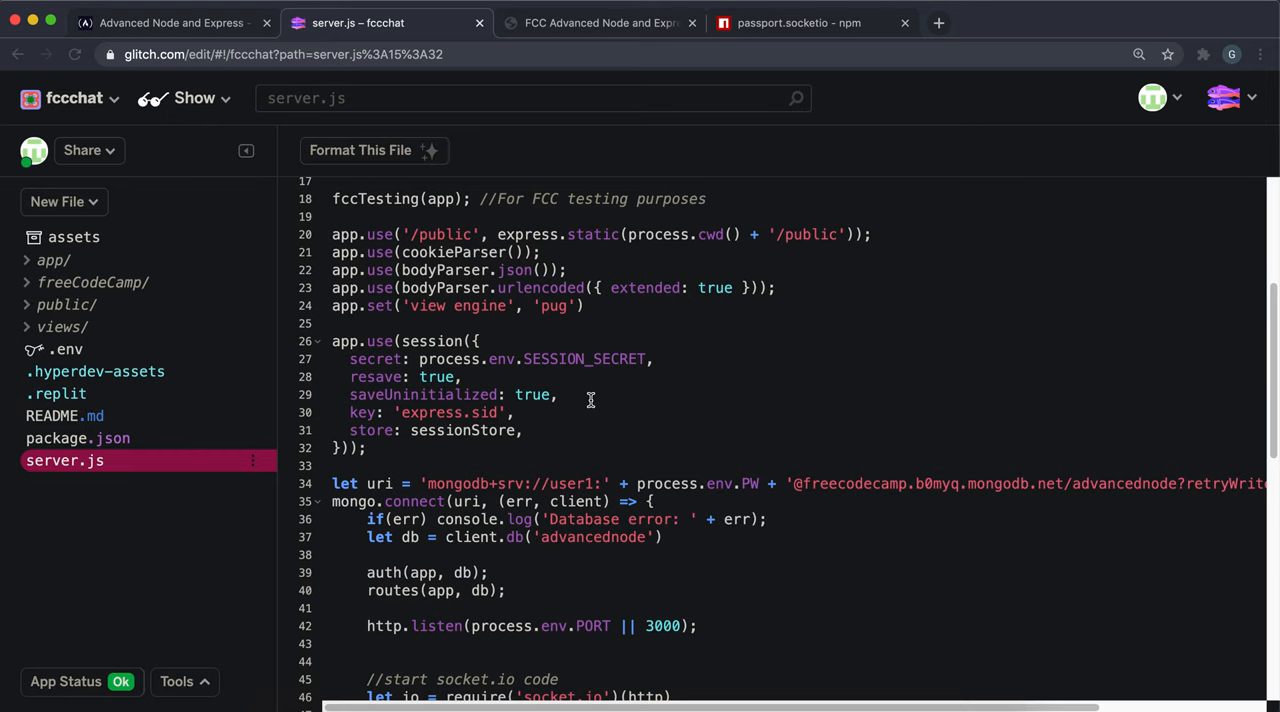
scroll(down, 3)
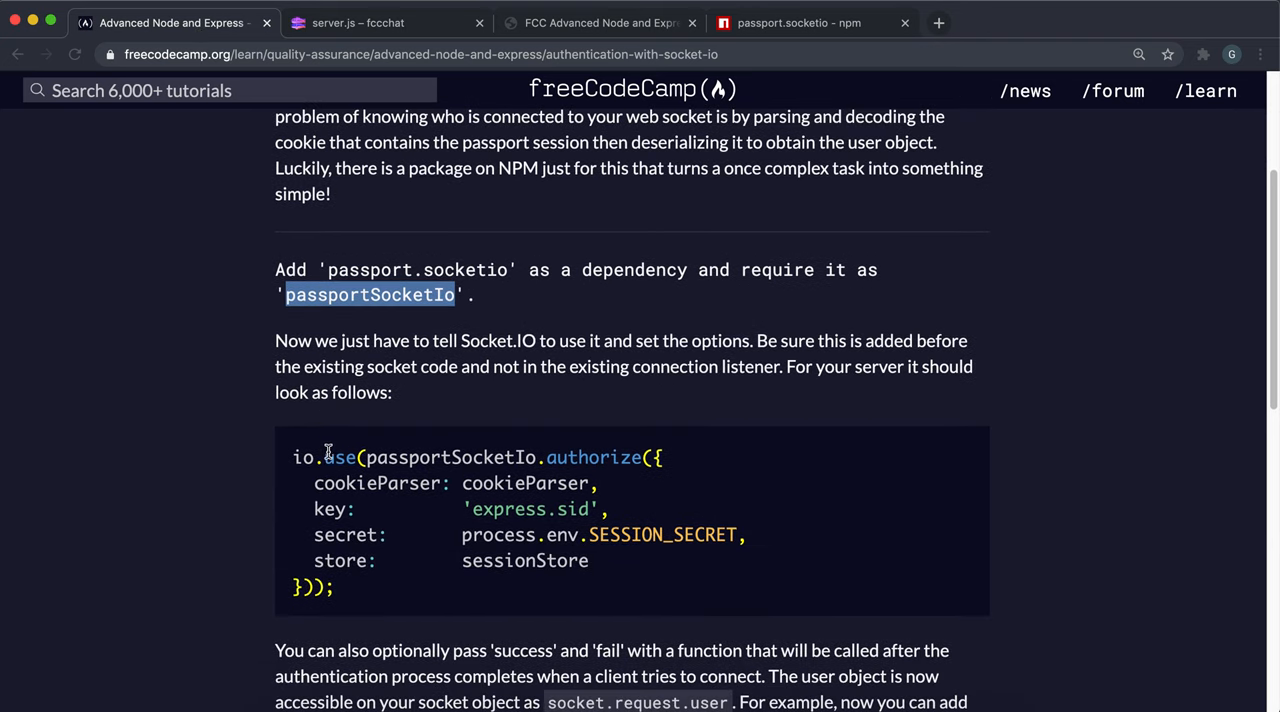
click(357, 22)
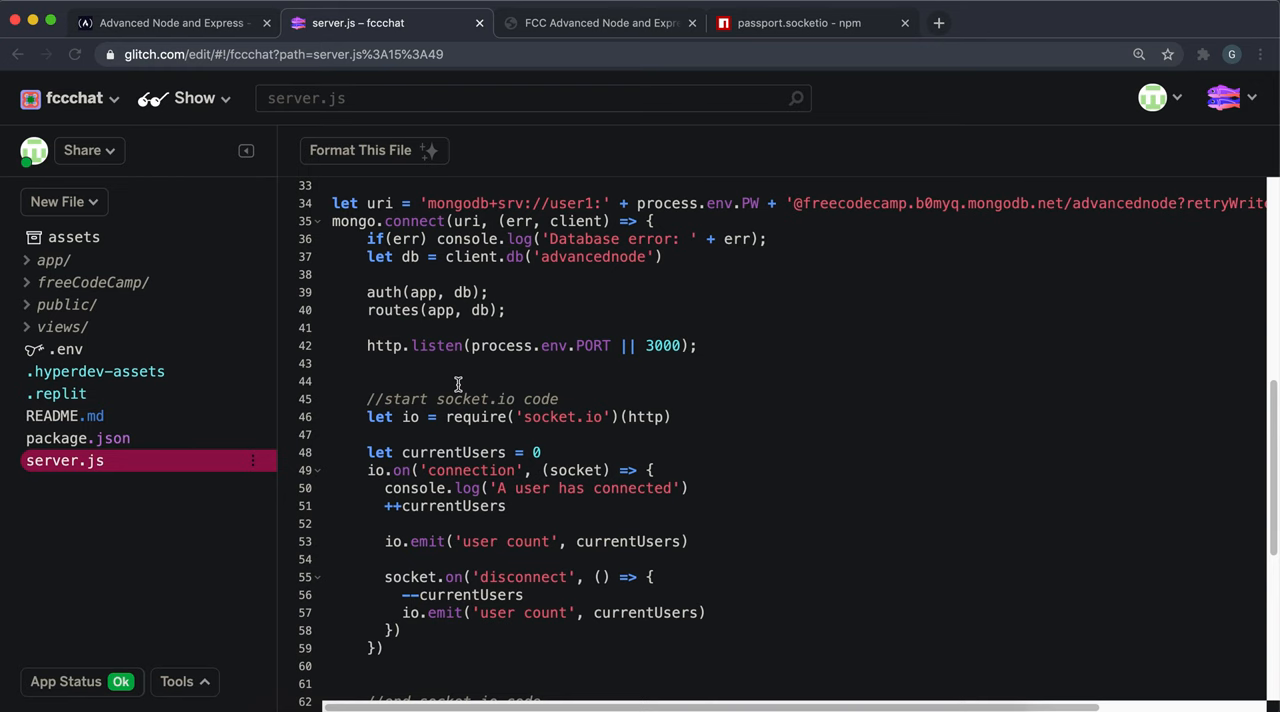
scroll(down, 3)
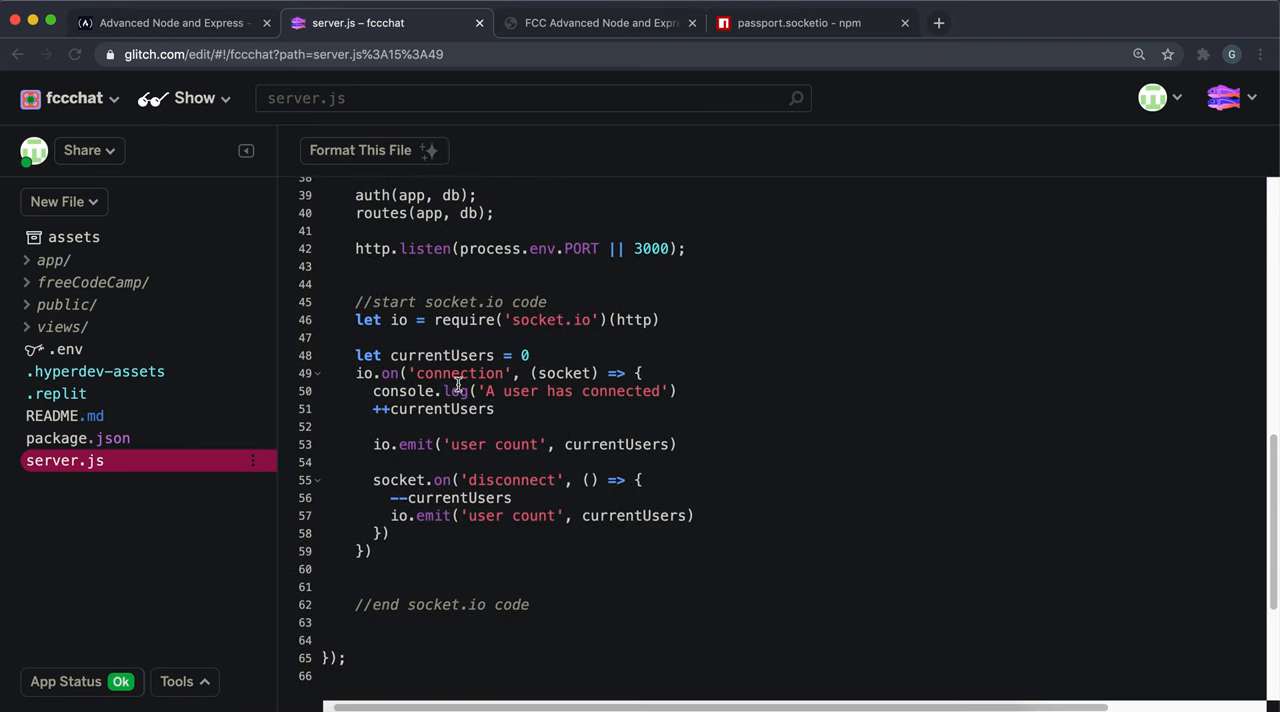
click(170, 22)
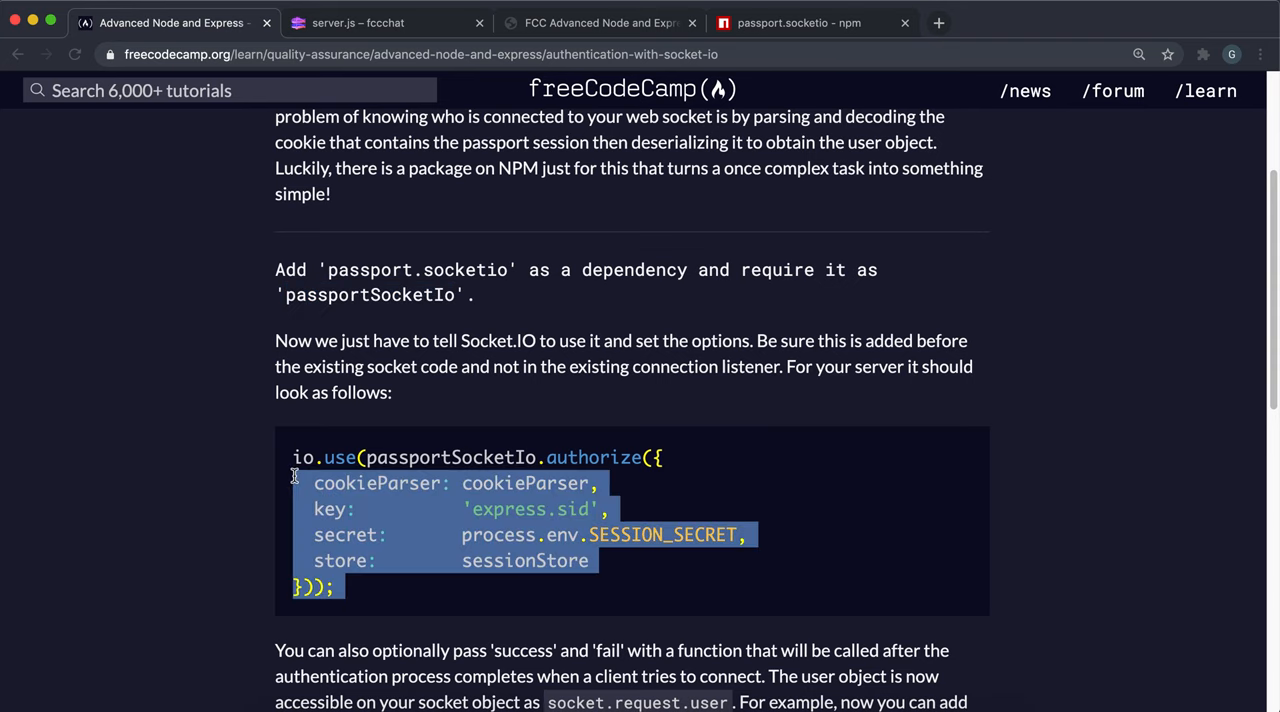
scroll(down, 3)
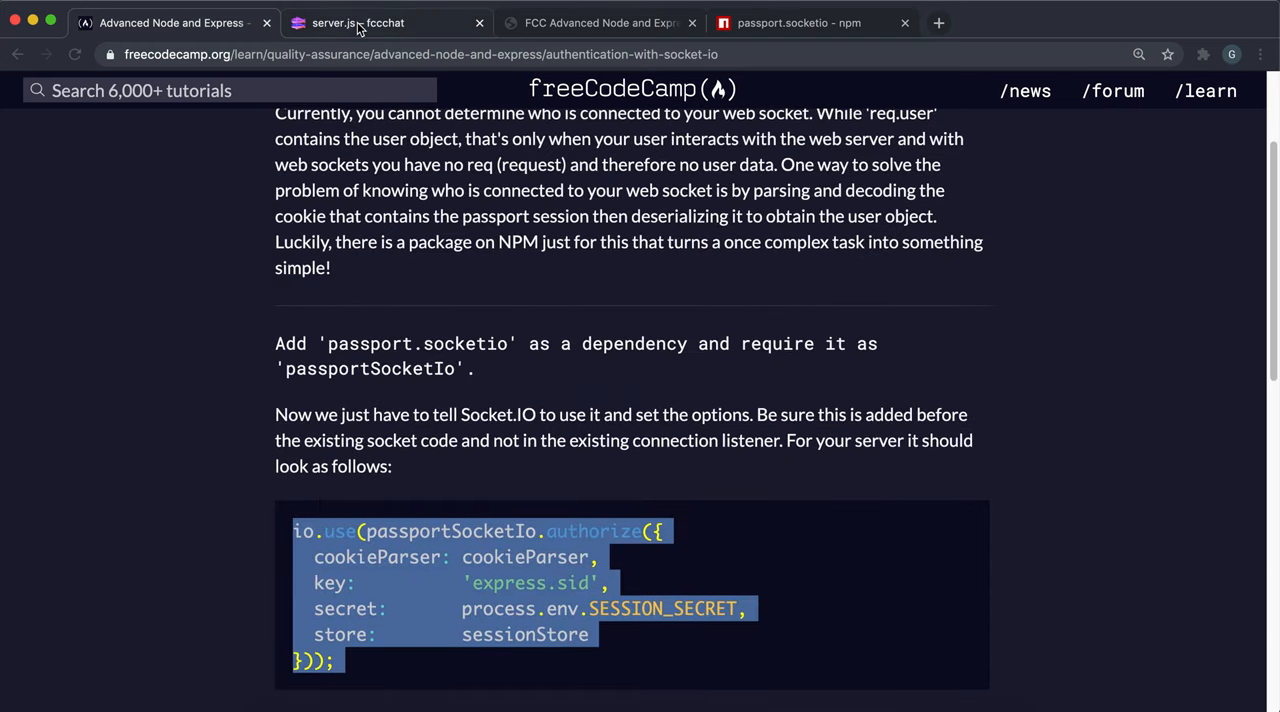
Type console.log(socket.request.user) at the top of the io.on('connection') callback
click(357, 22)
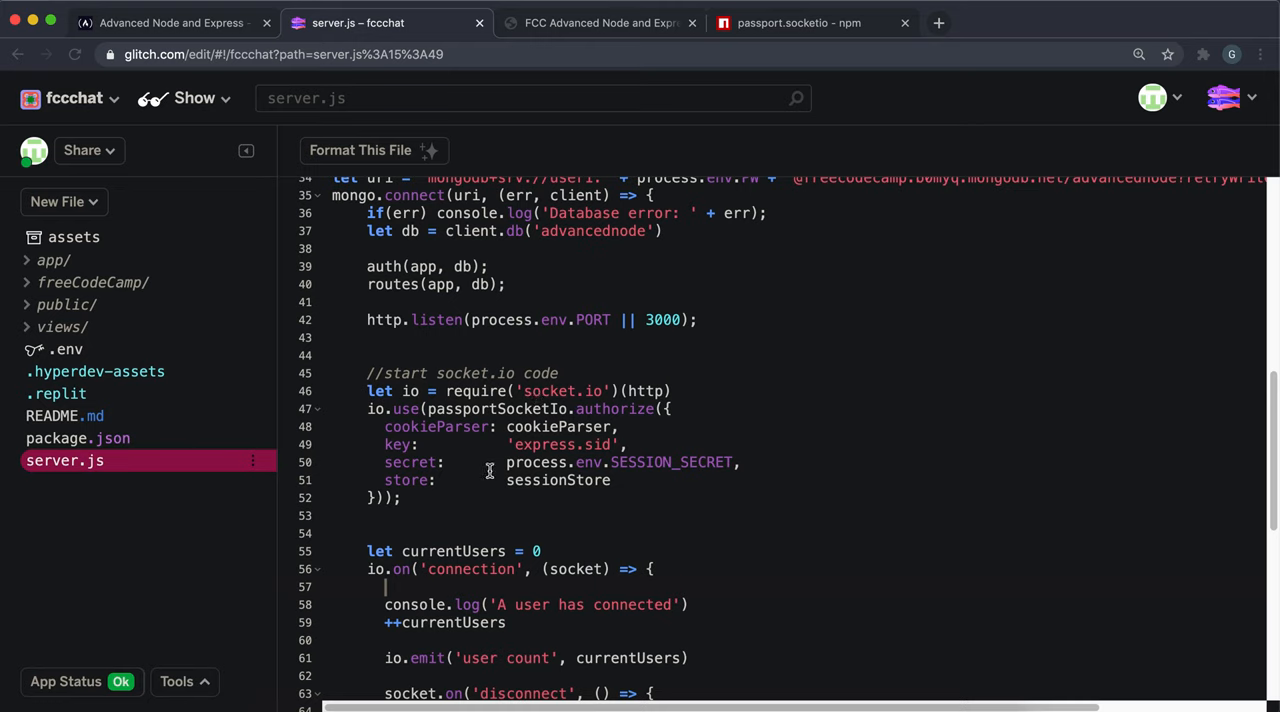
mouse_move(488, 474)
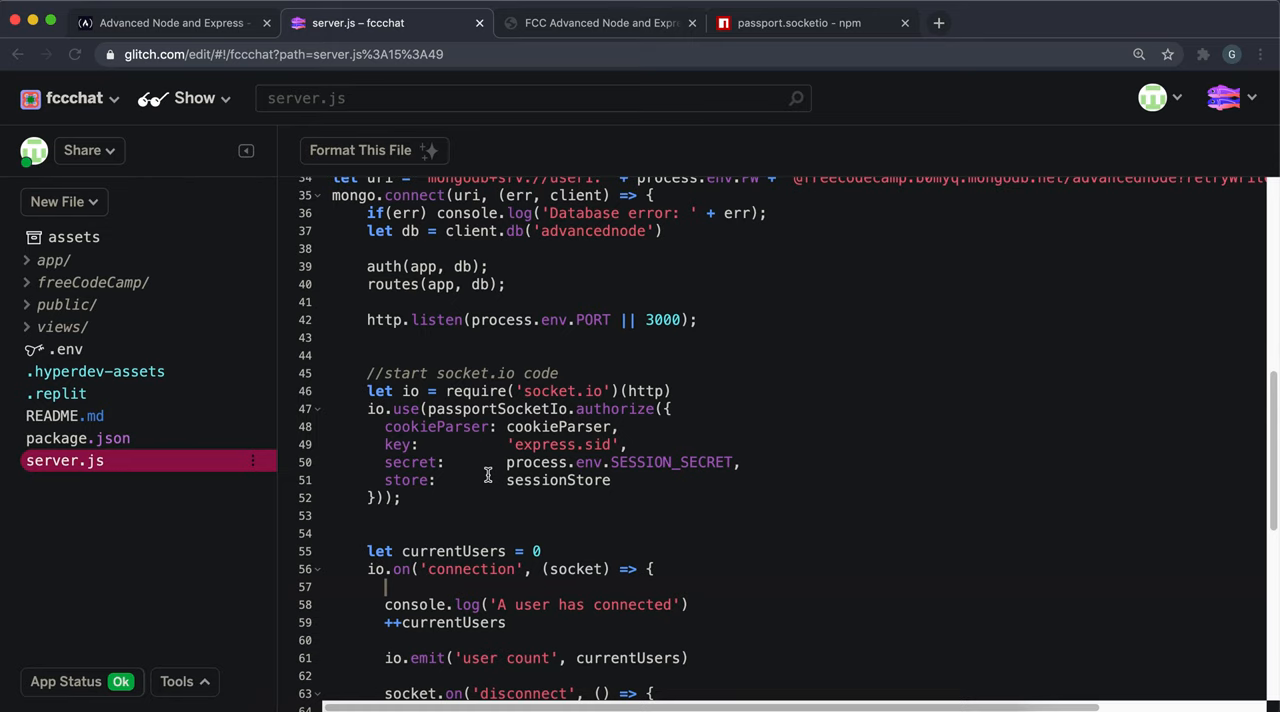
mouse_move(477, 479)
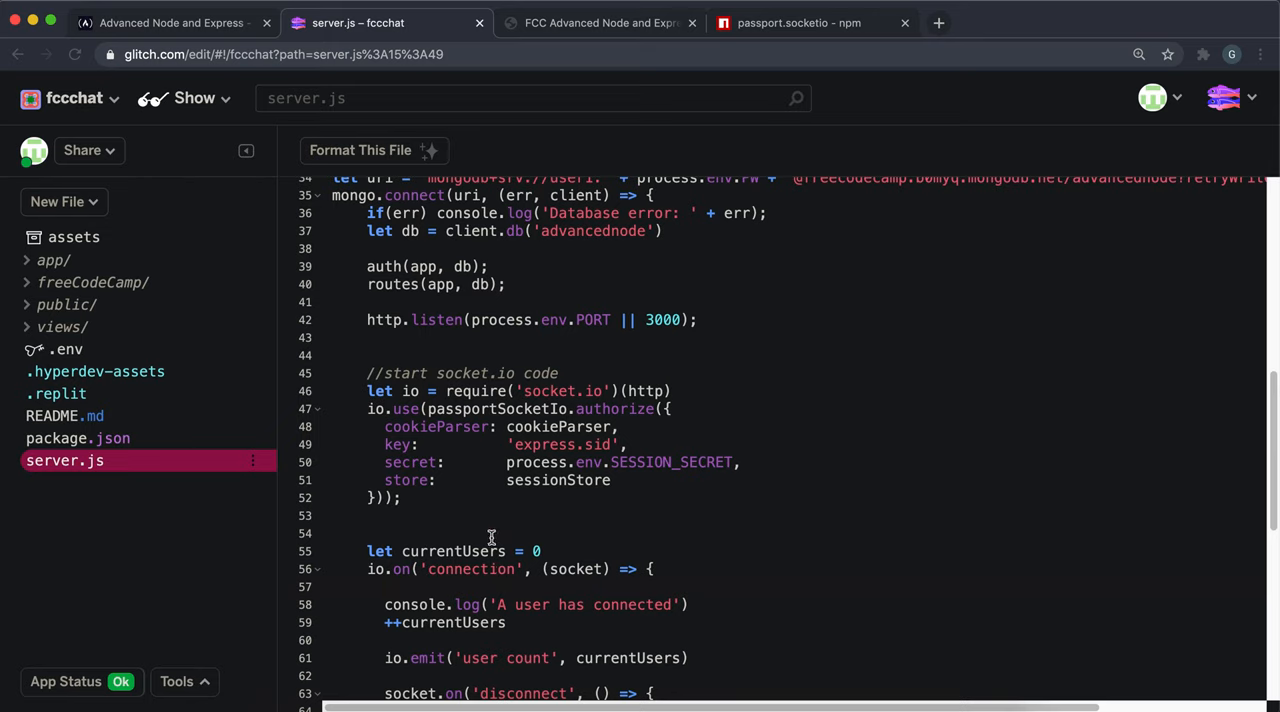
text(console.log)
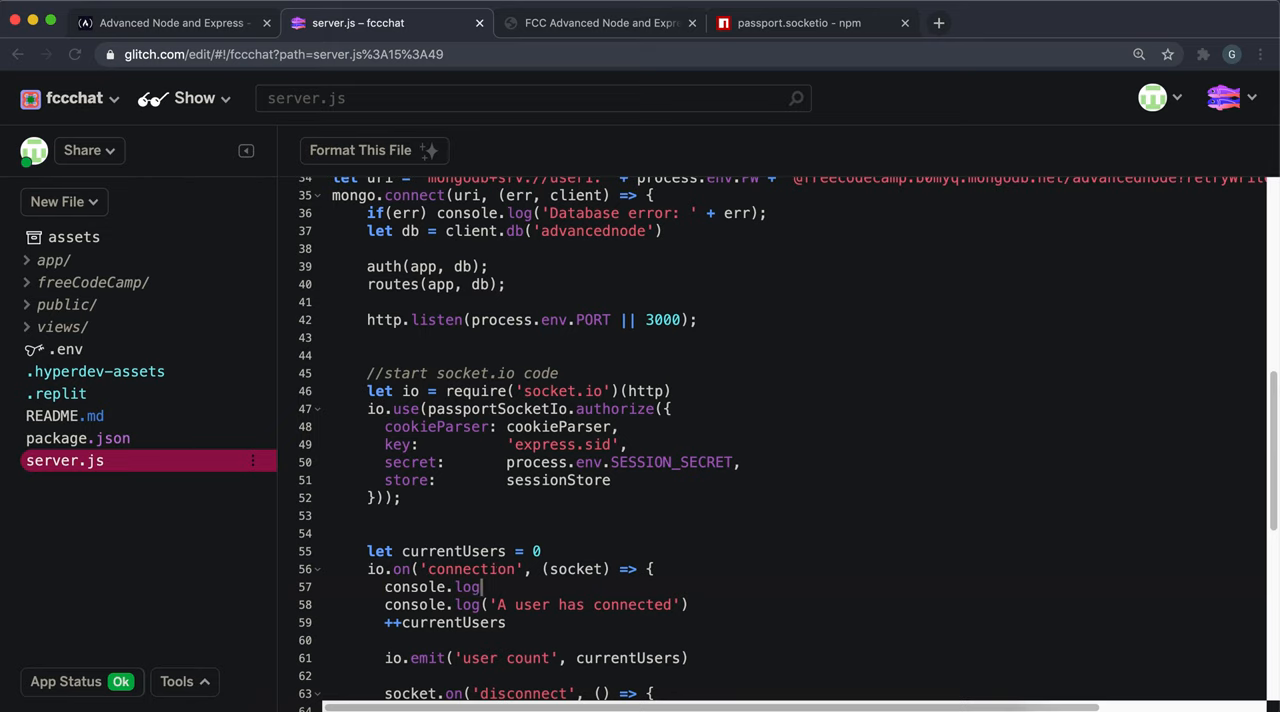
text((socket.))
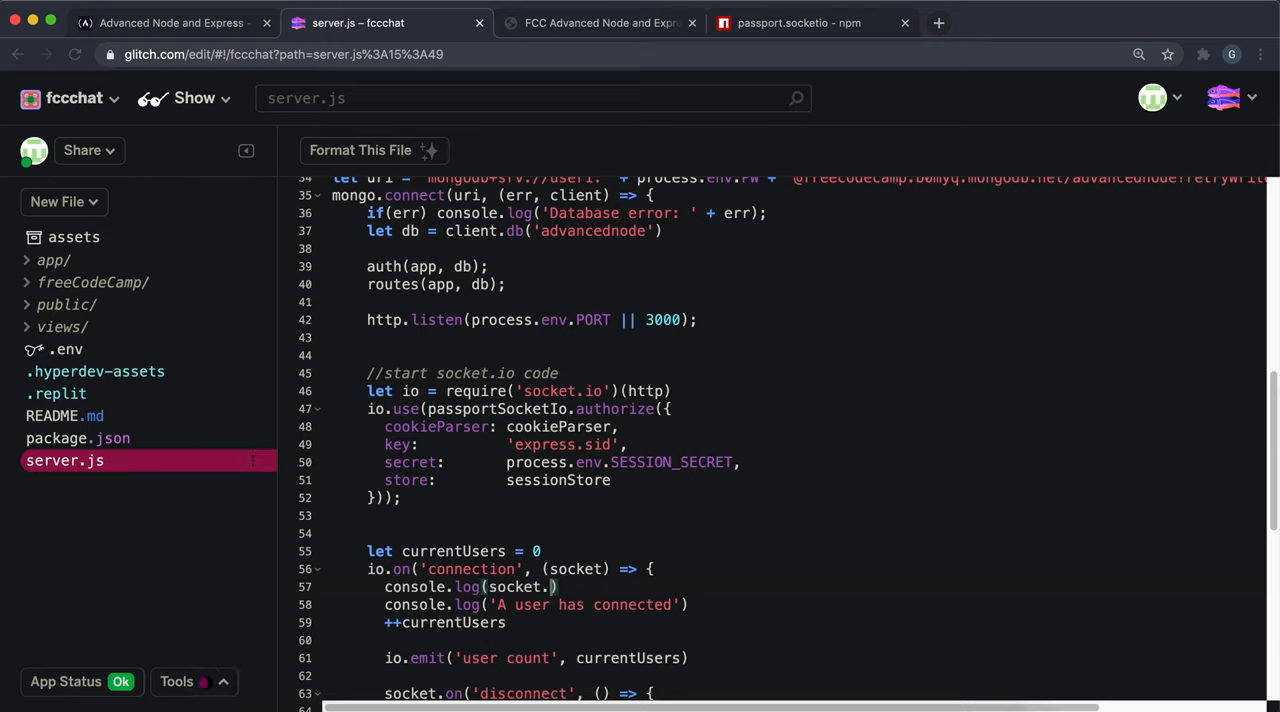
text(.request.user)
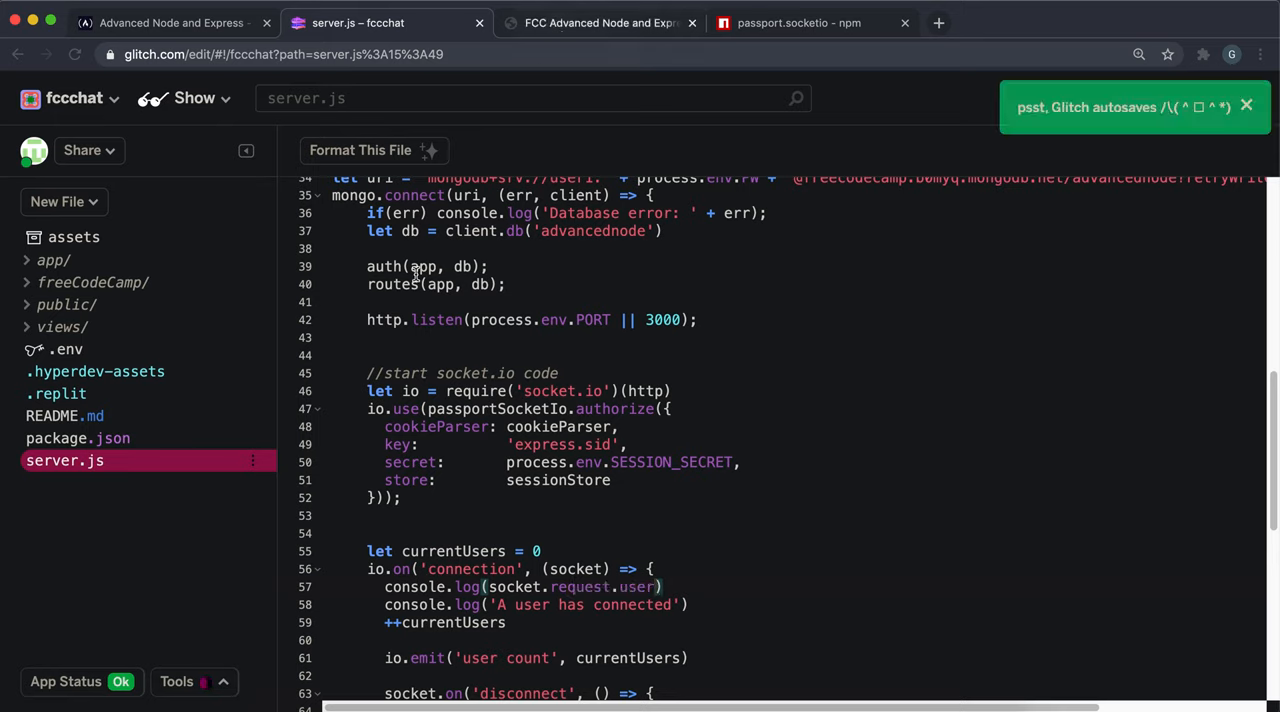
Open Tools > Logs, log into the chat app with GitHub, and read the user object
click(177, 681)
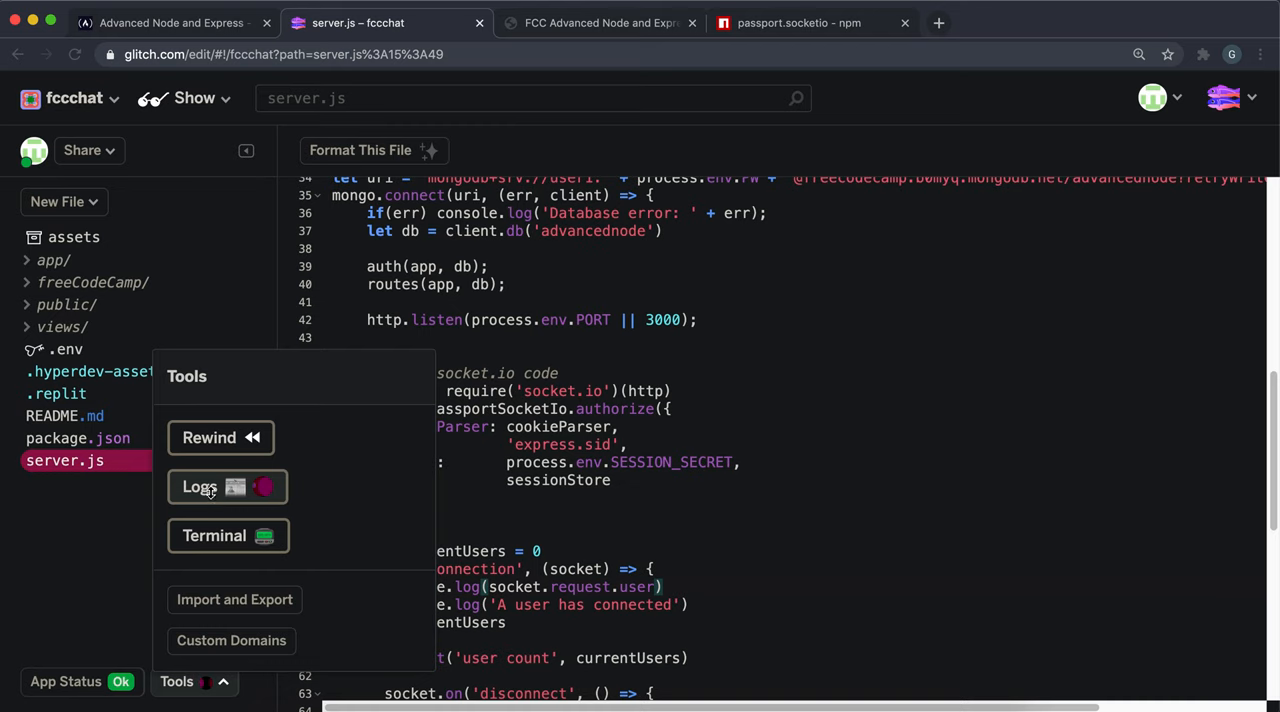
click(214, 487)
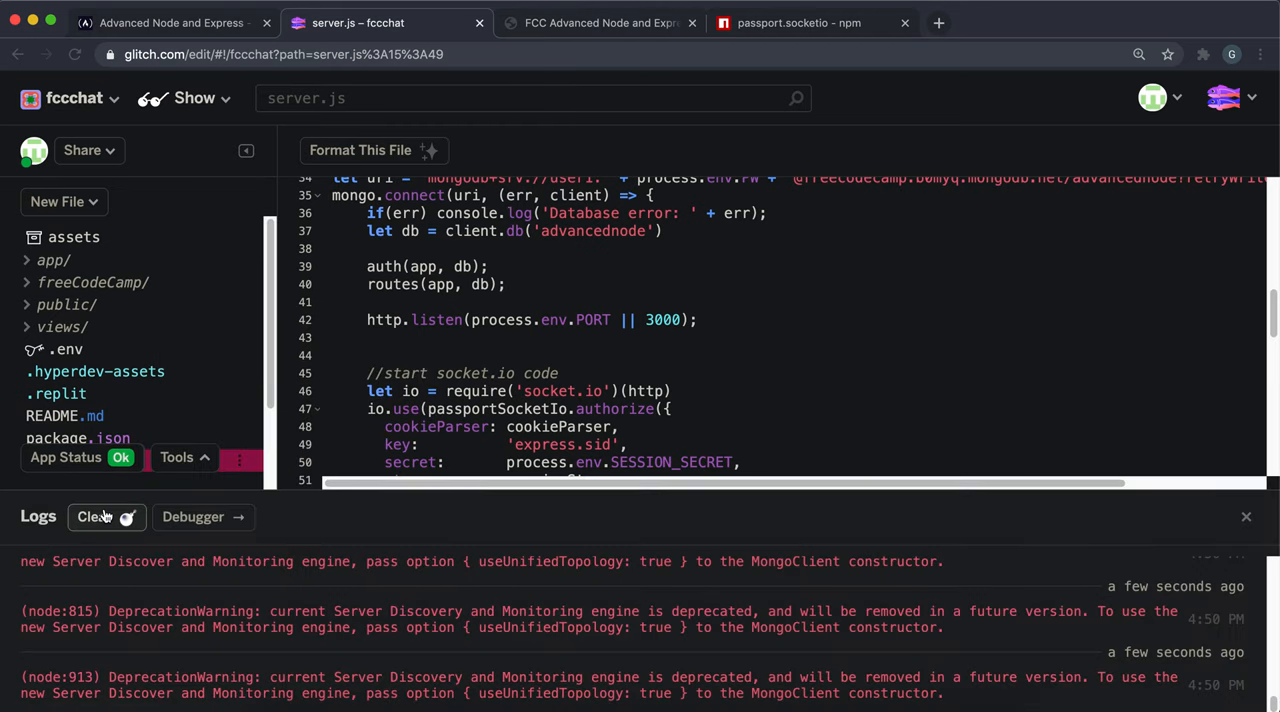
click(600, 22)
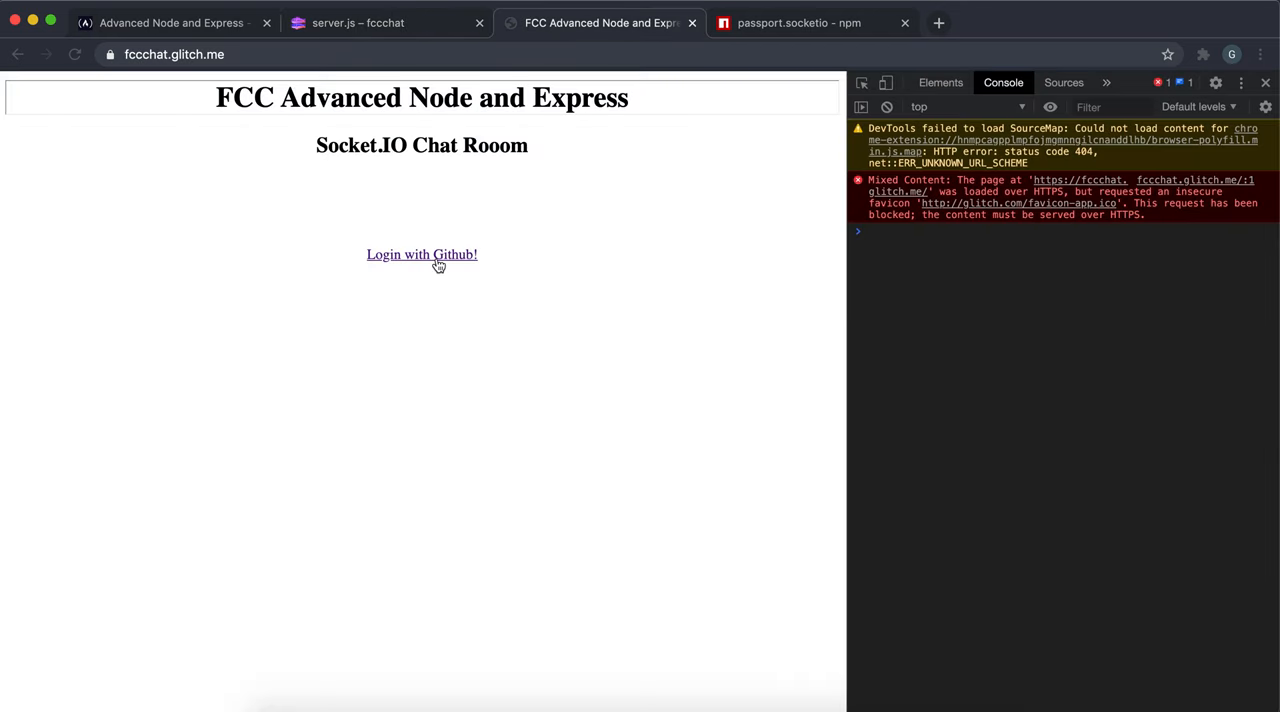
click(421, 254)
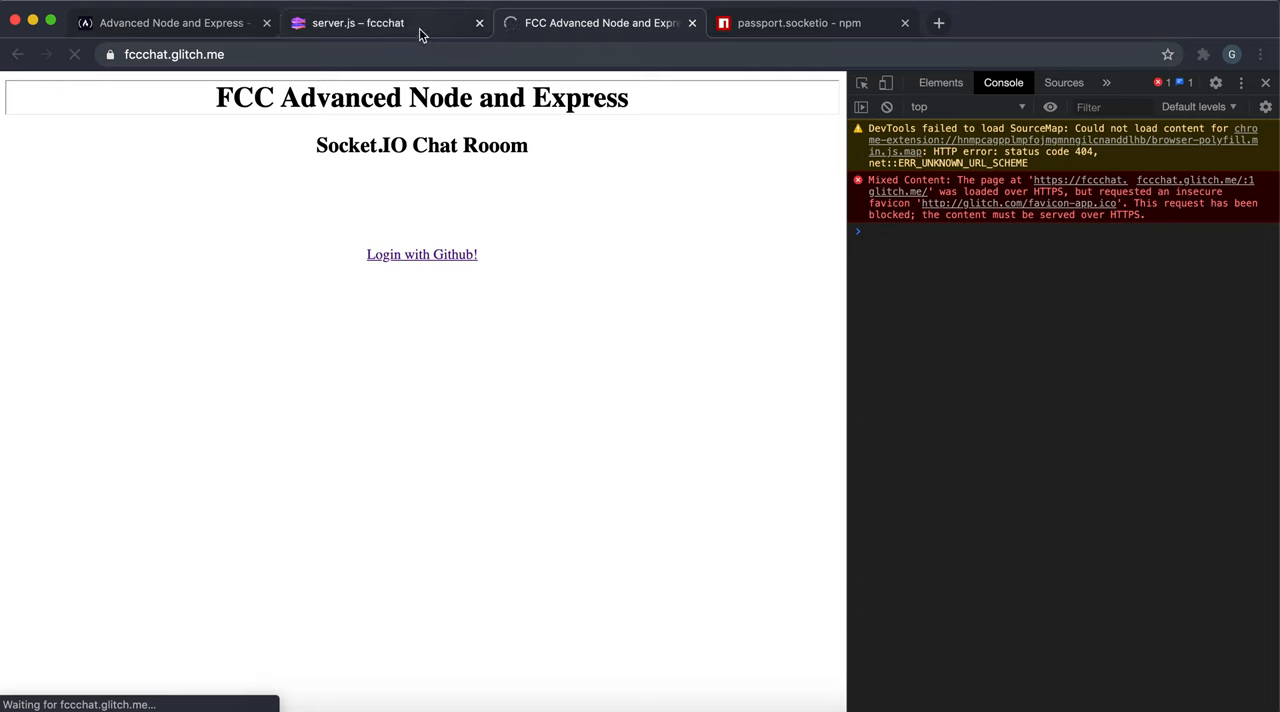
click(421, 254)
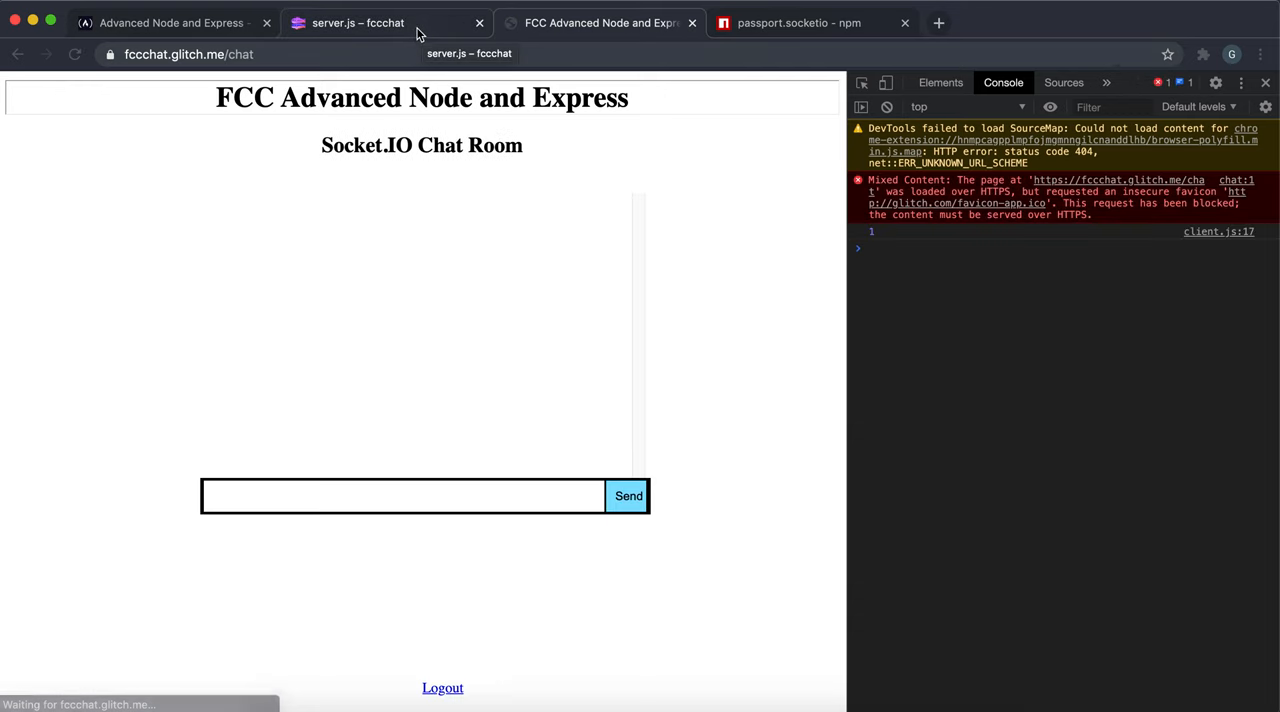
click(358, 22)
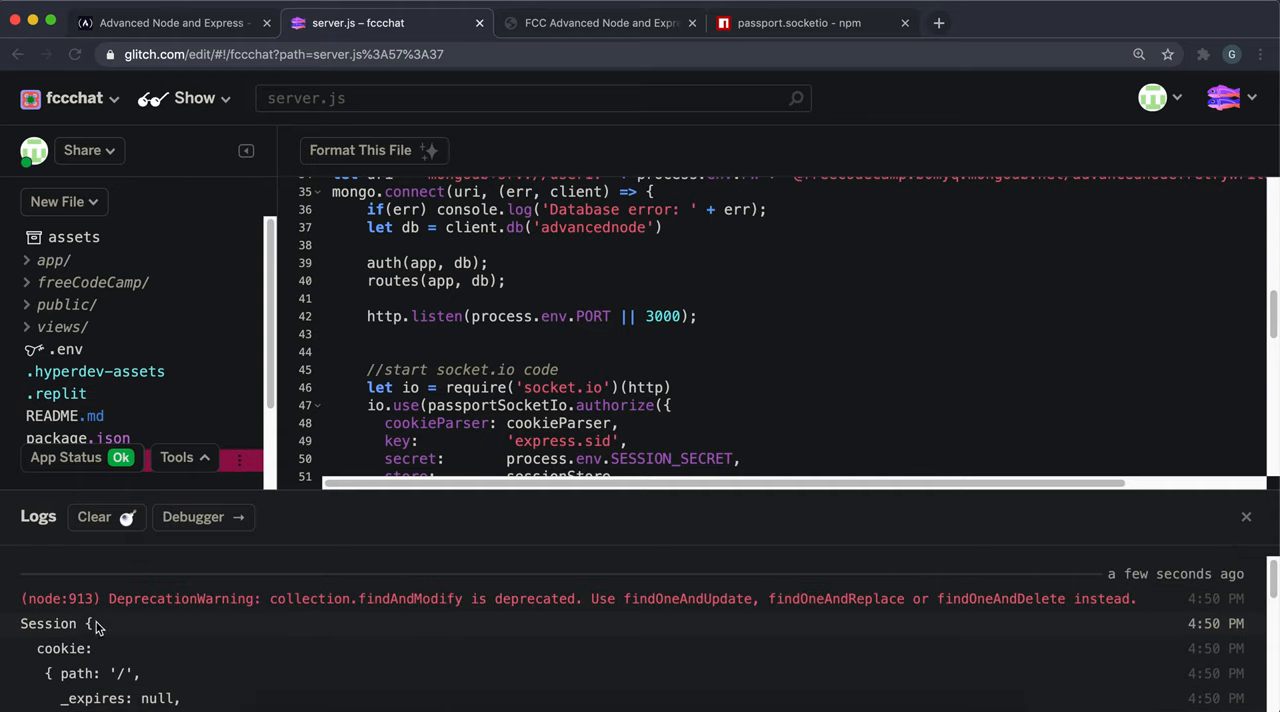
scroll(down, 3)
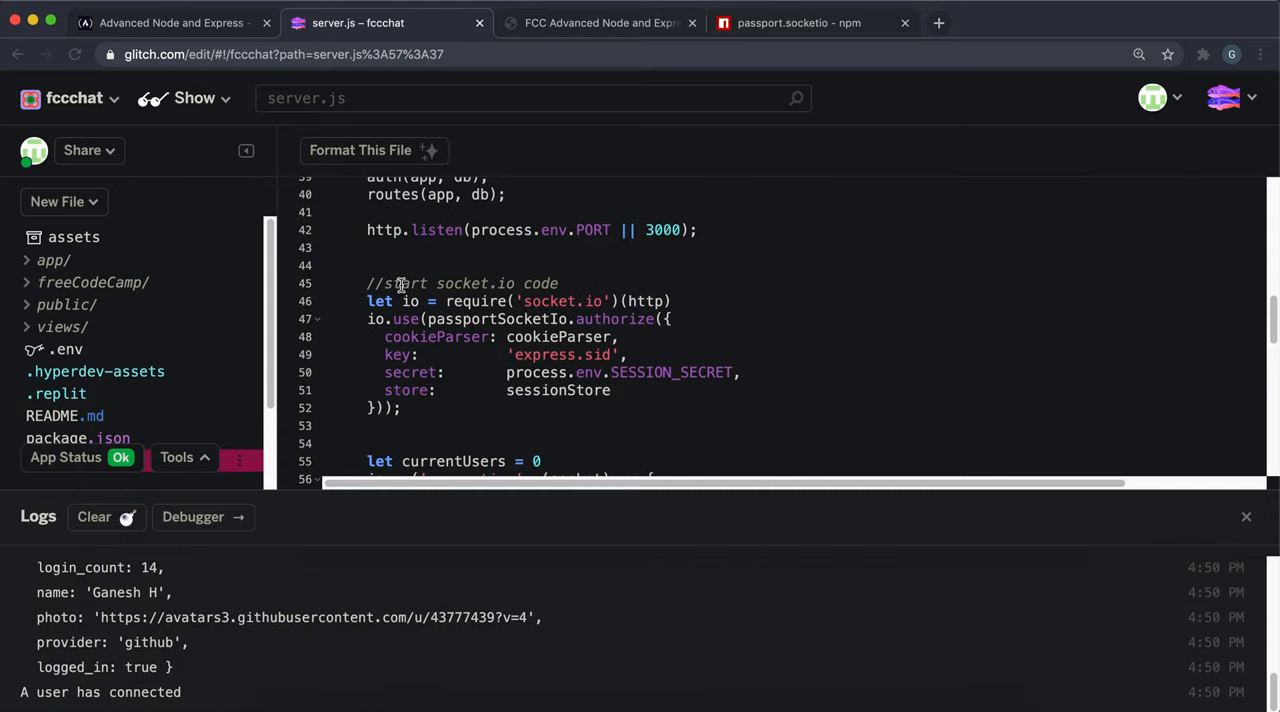
scroll(down, 3)
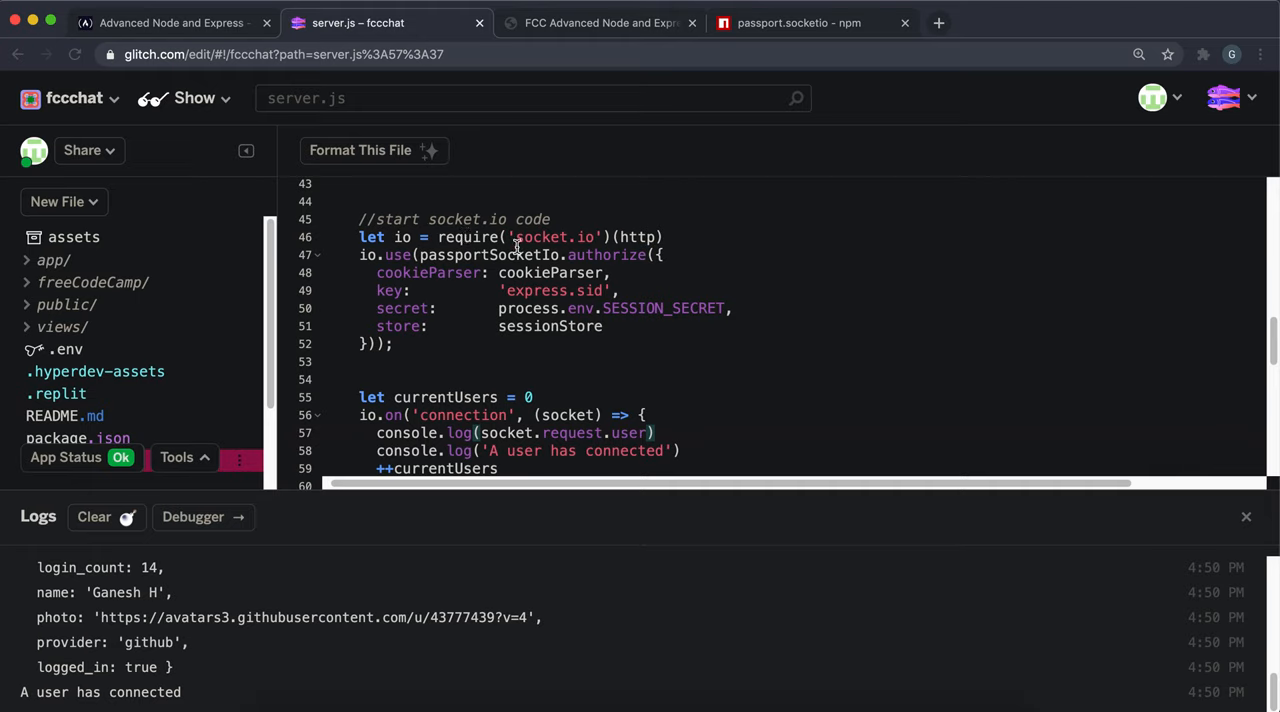
mouse_move(238, 28)
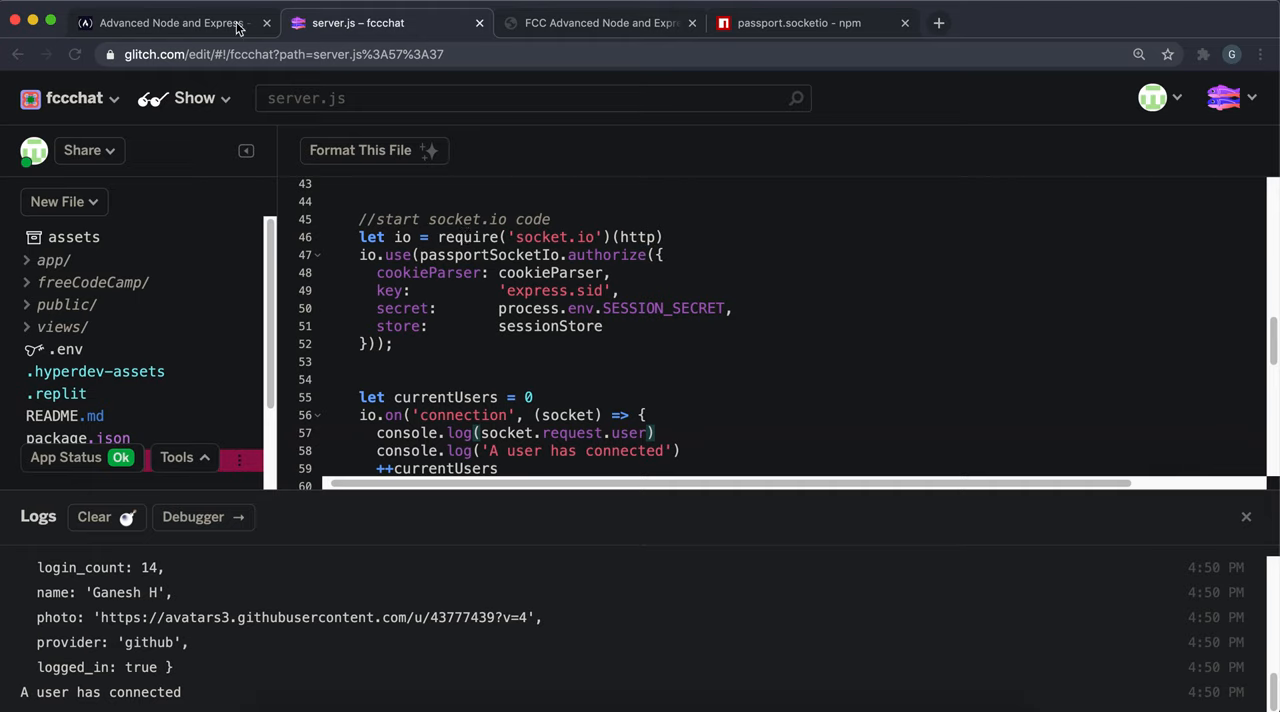
click(170, 22)
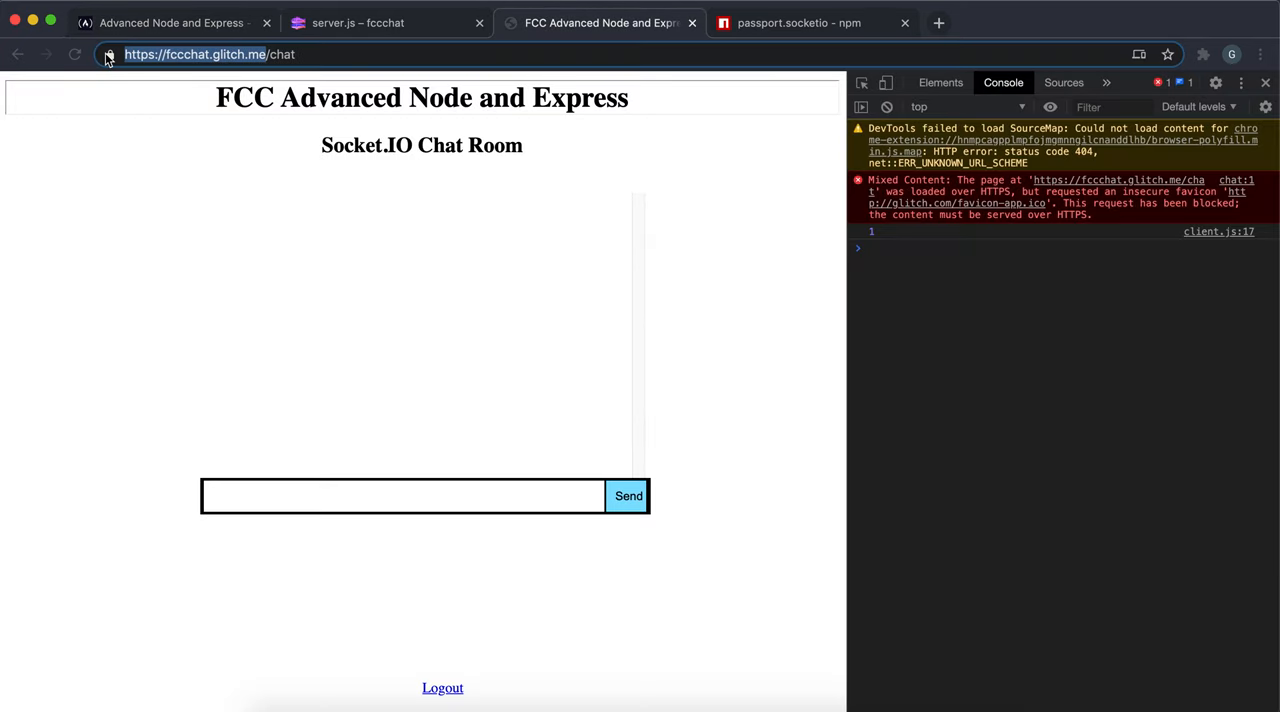
click(170, 22)
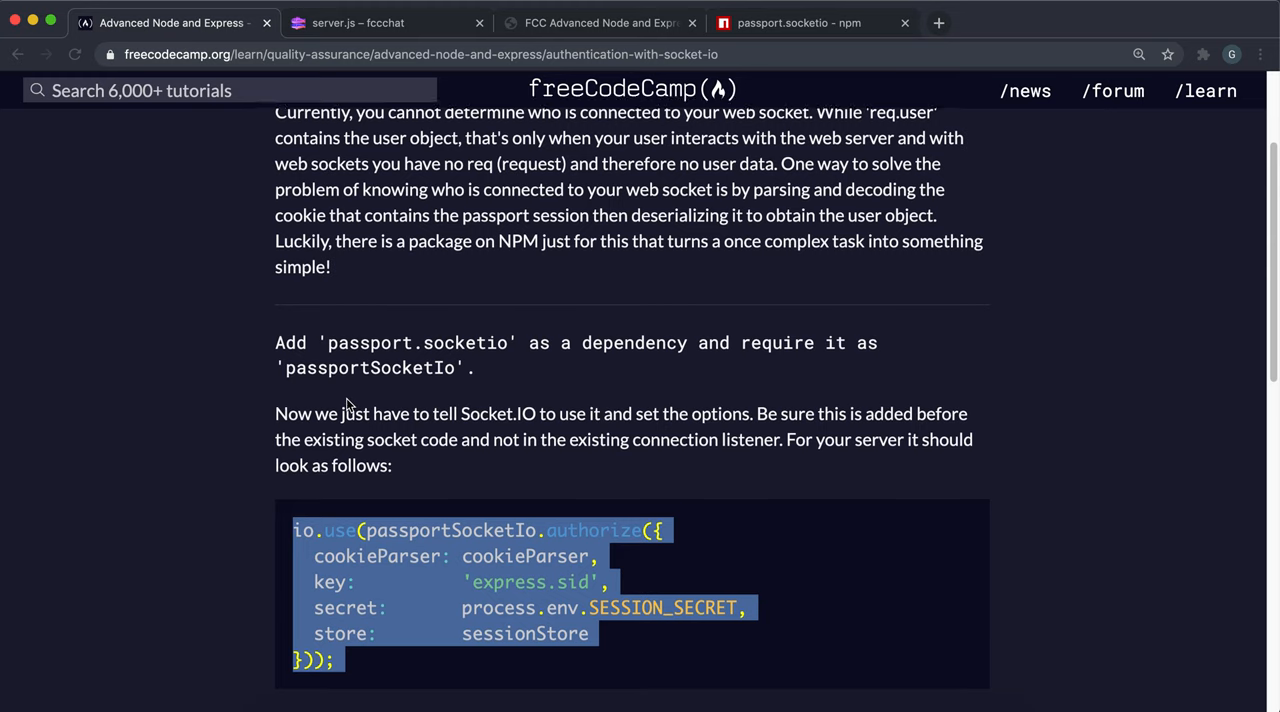
scroll(down, 3)
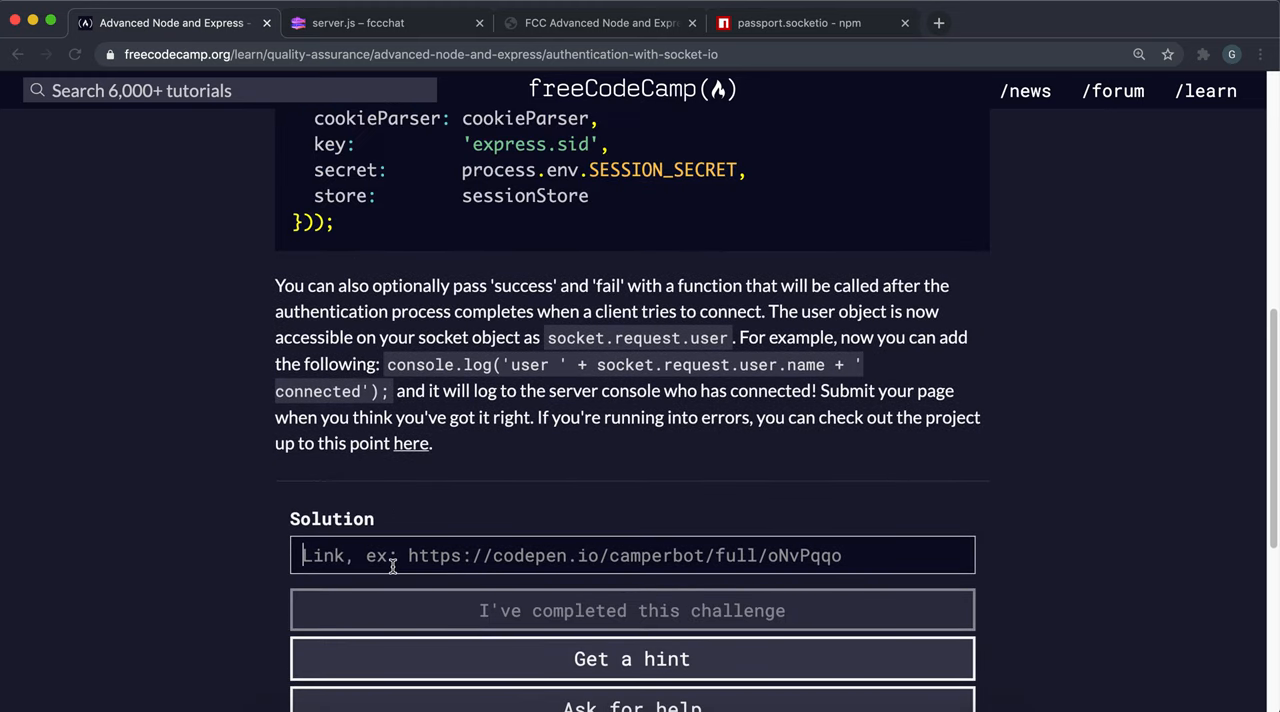
text(https://fccchat.glitch.me/)
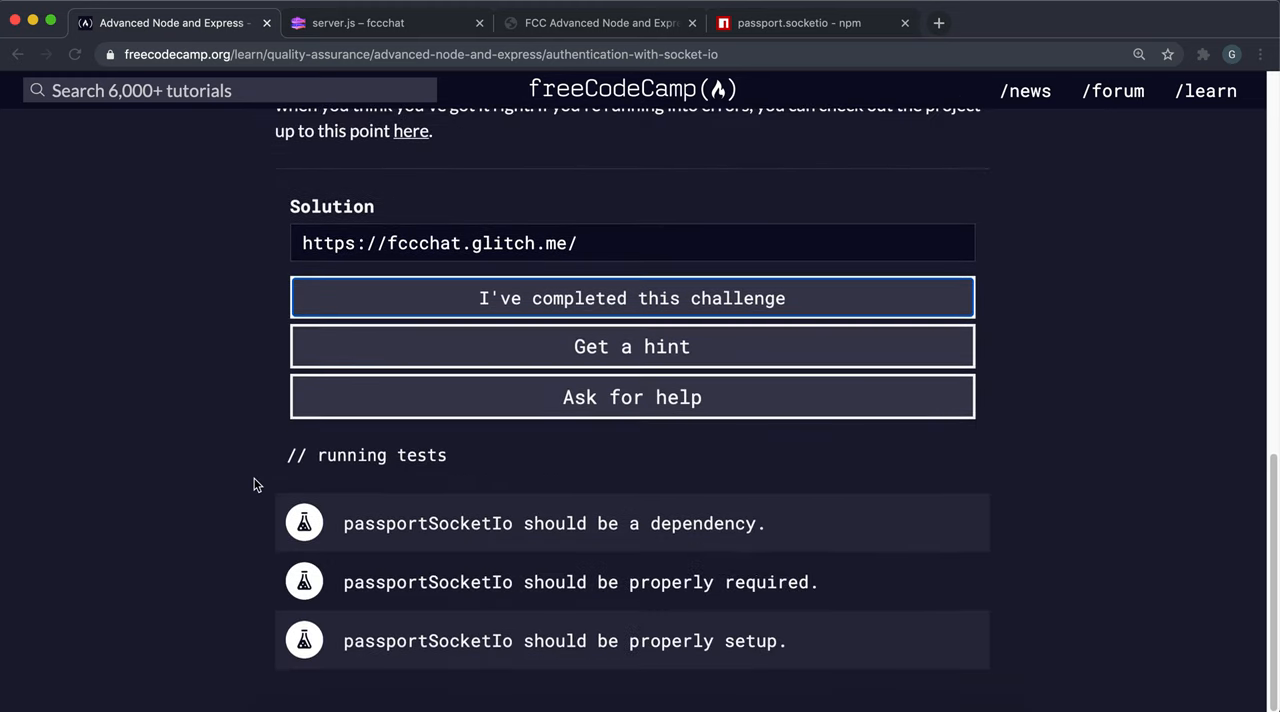
click(631, 298)
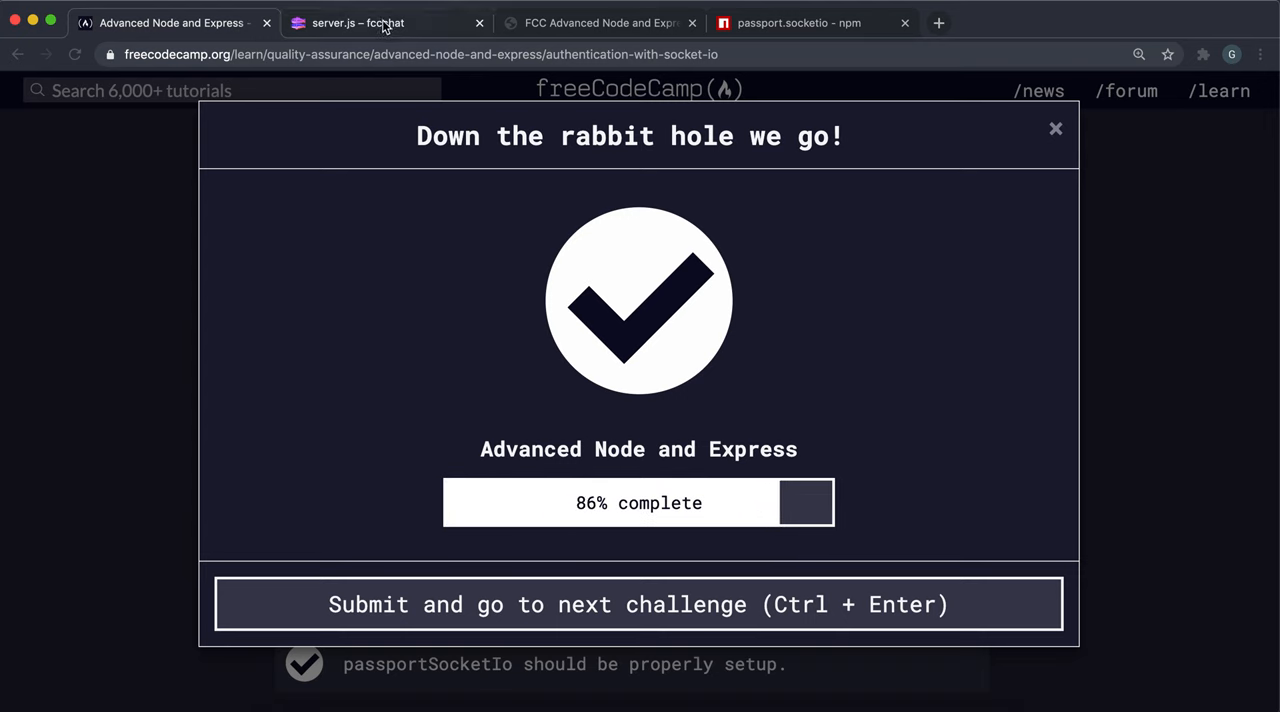
click(388, 22)
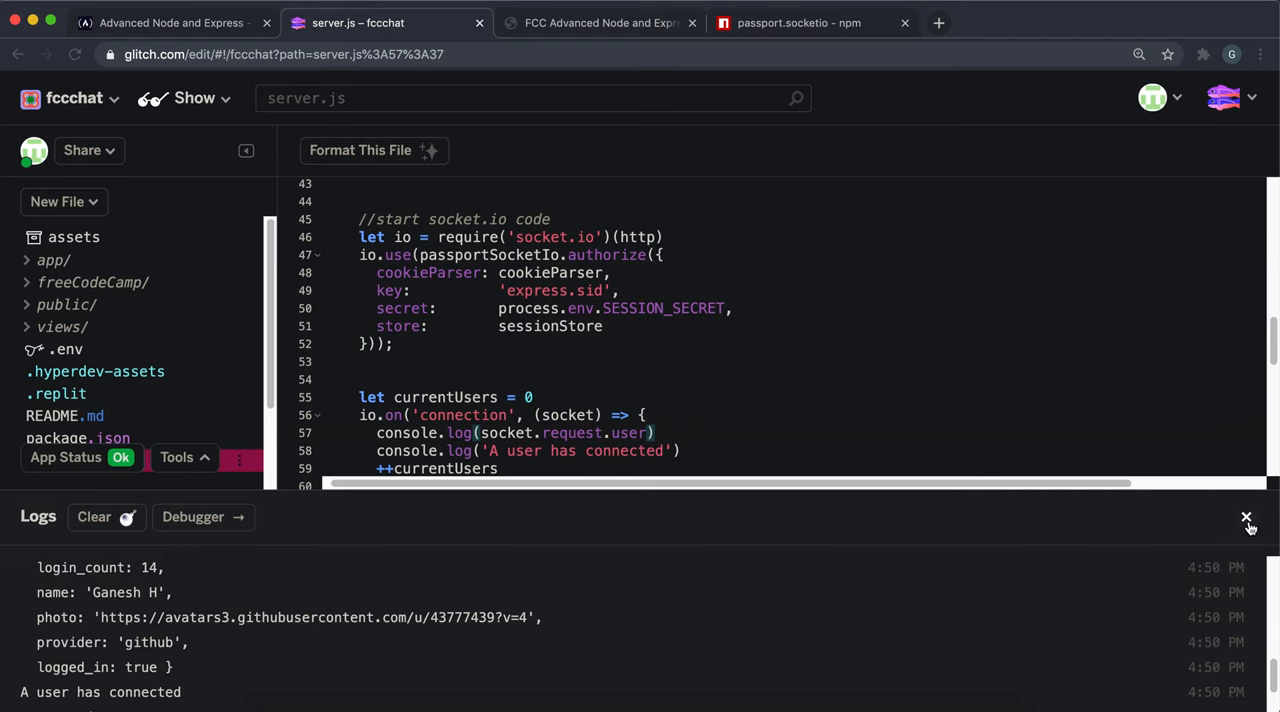
Close the Logs panel, view app/auth.js, then scroll through server.js's socket code
click(1247, 518)
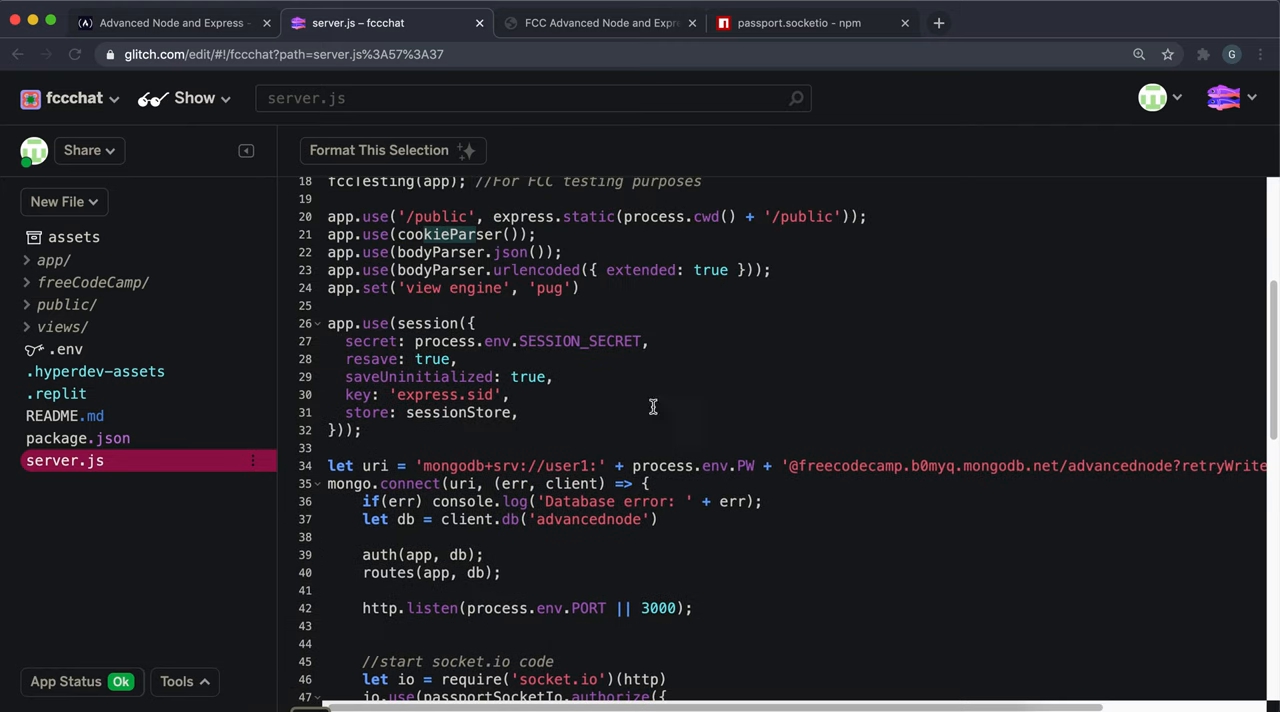
click(69, 282)
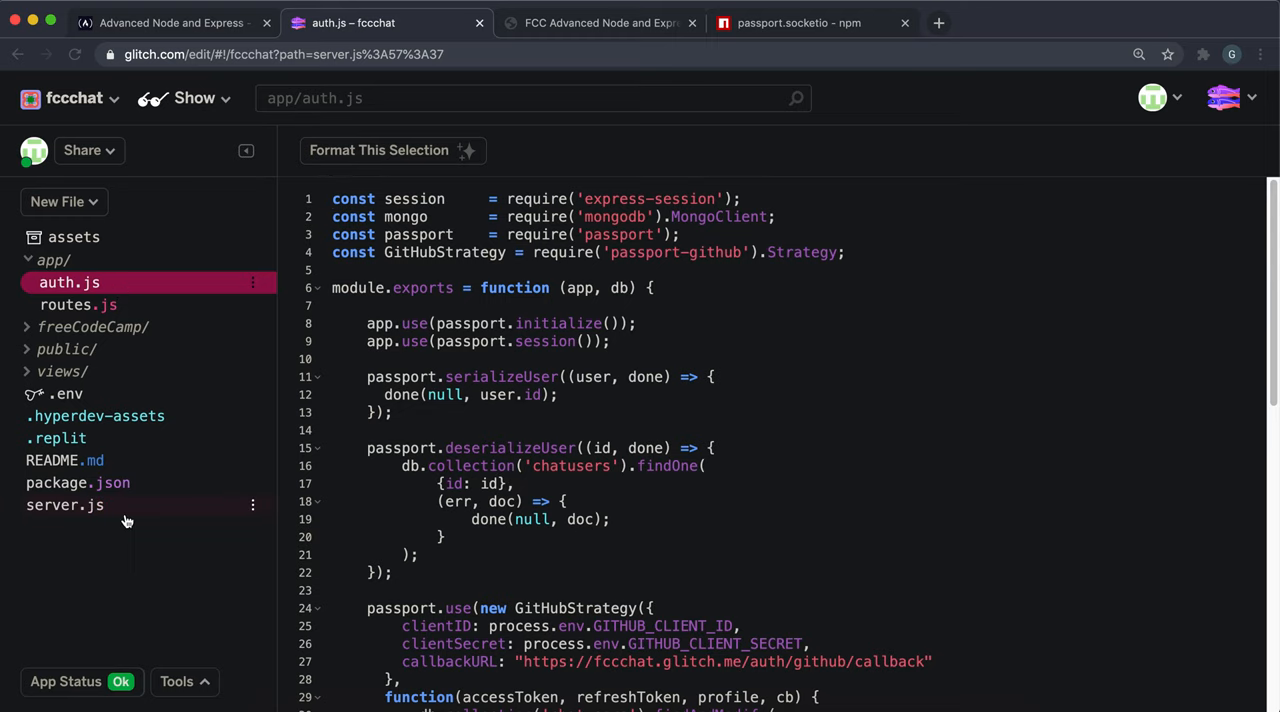
click(64, 504)
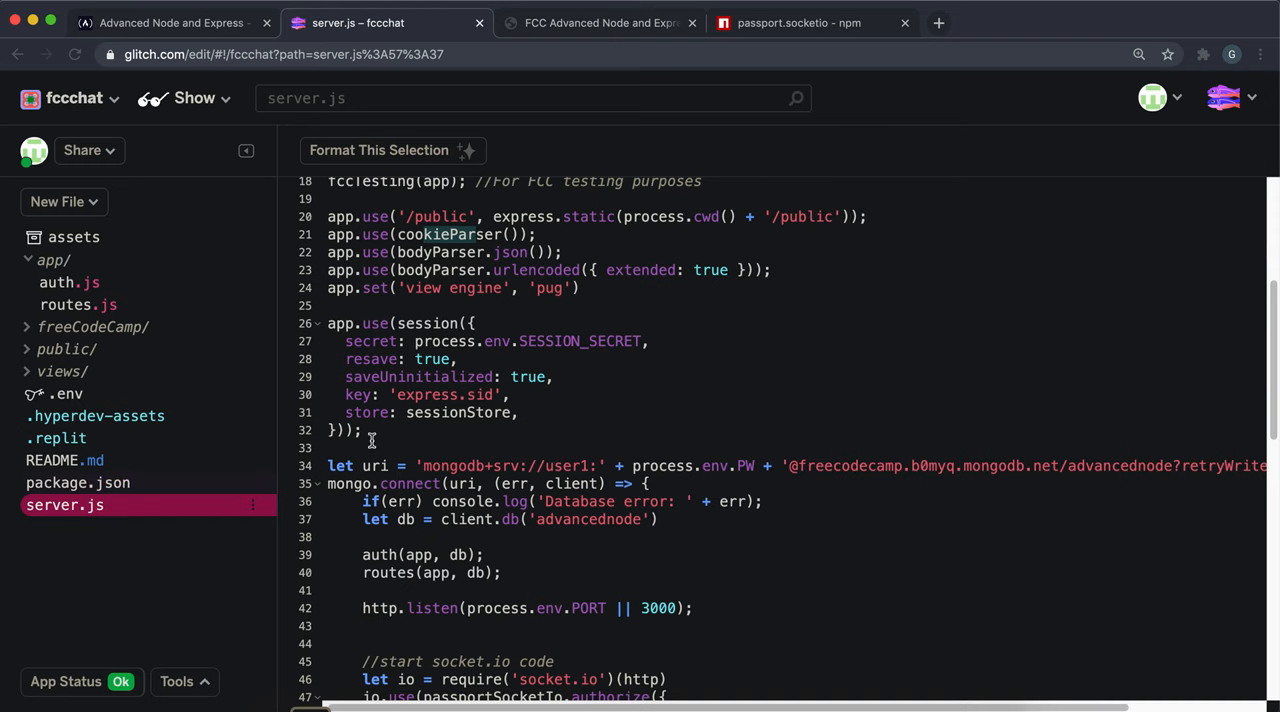
scroll(down, 3)
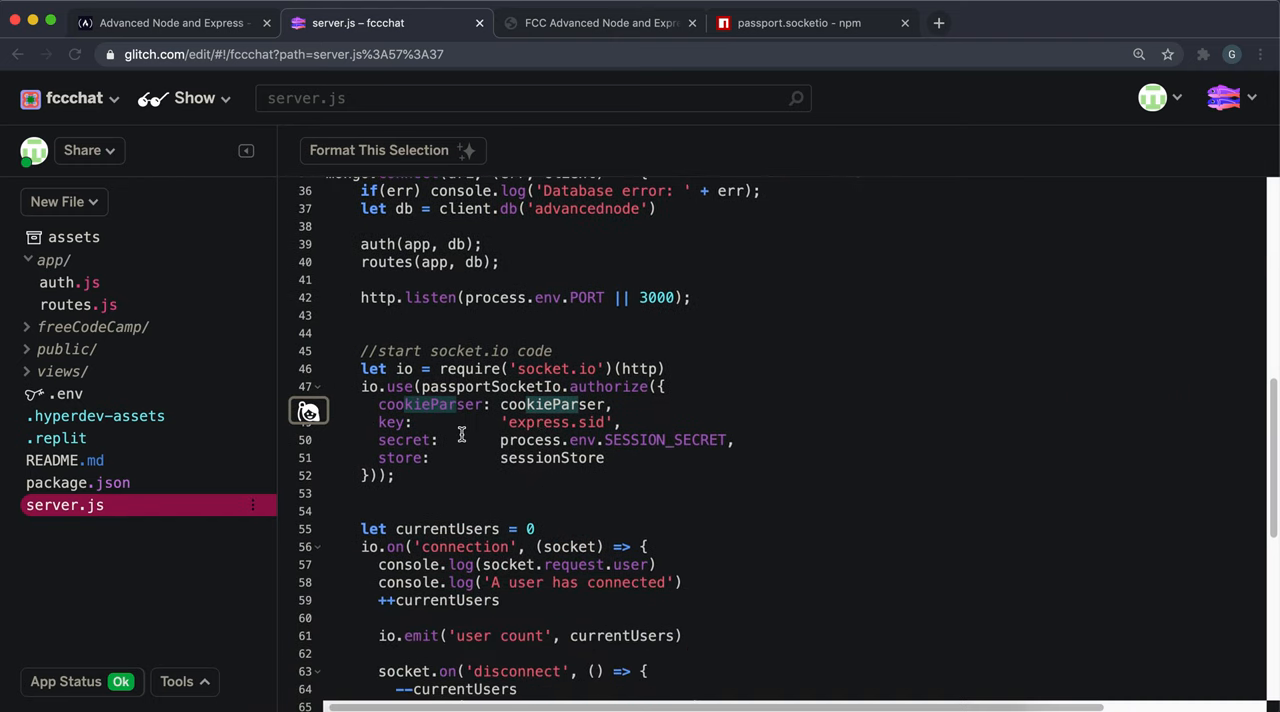
scroll(down, 3)
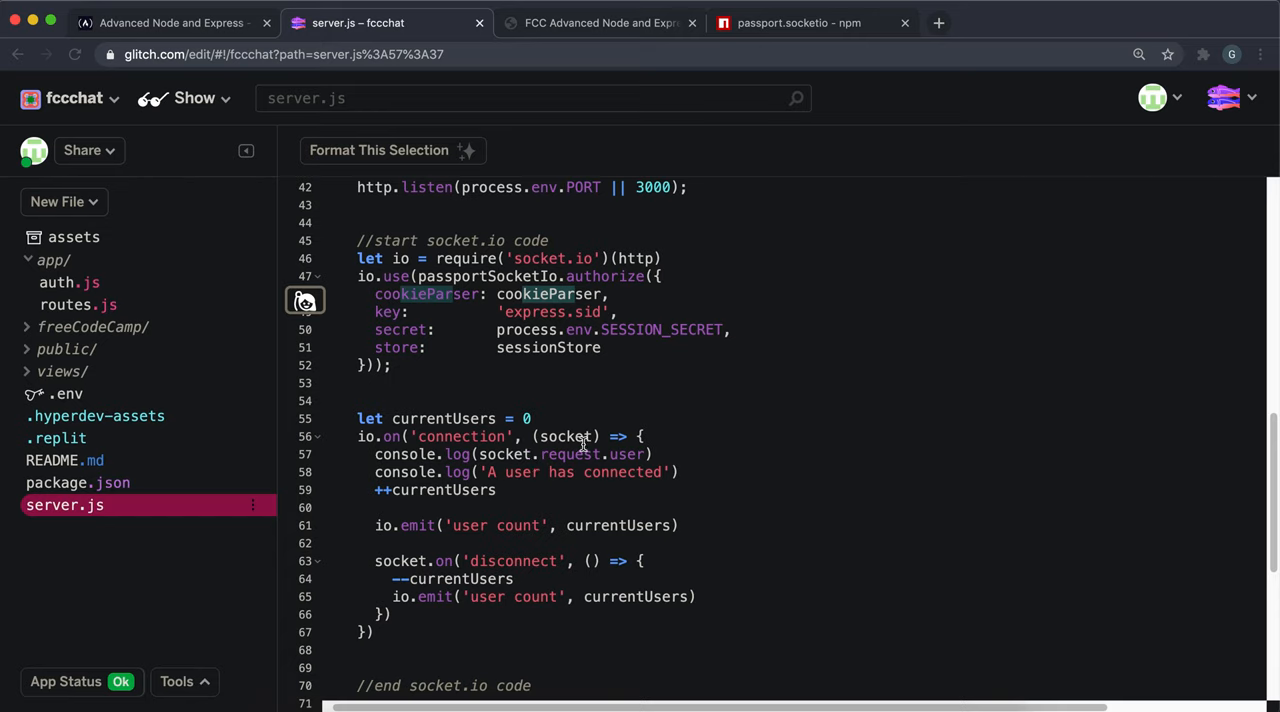
mouse_move(583, 462)
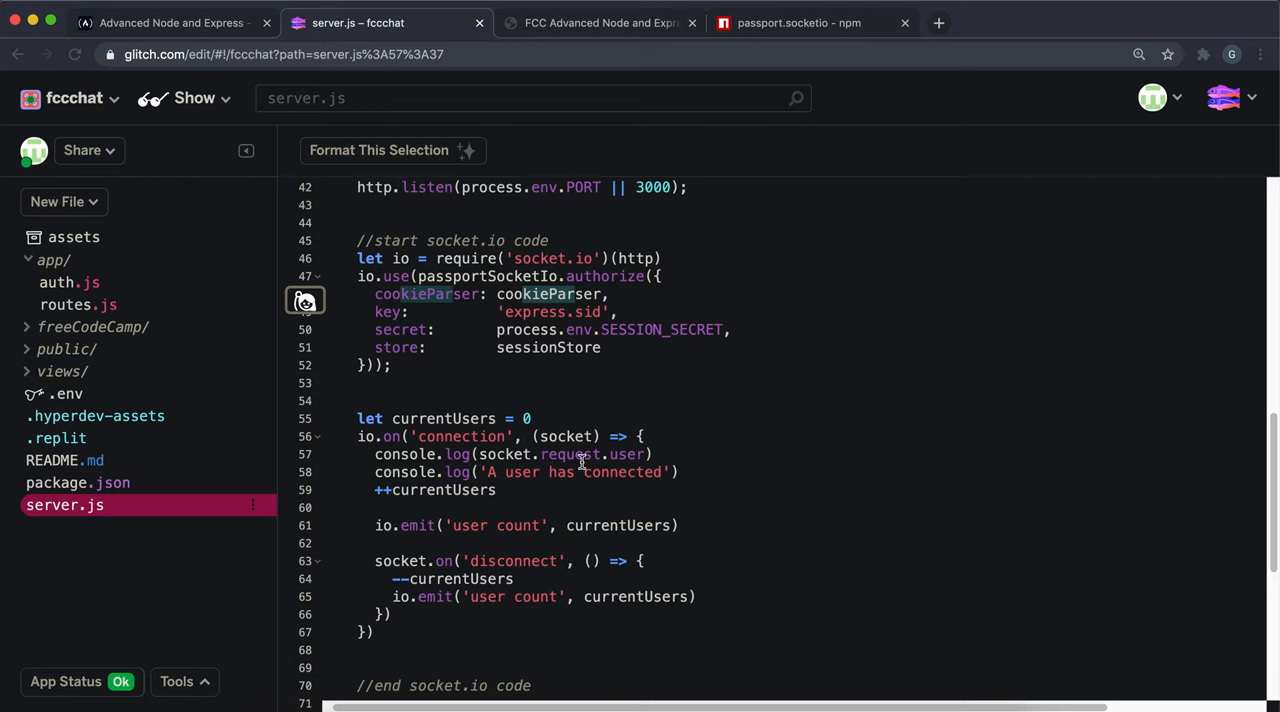
mouse_move(510, 453)
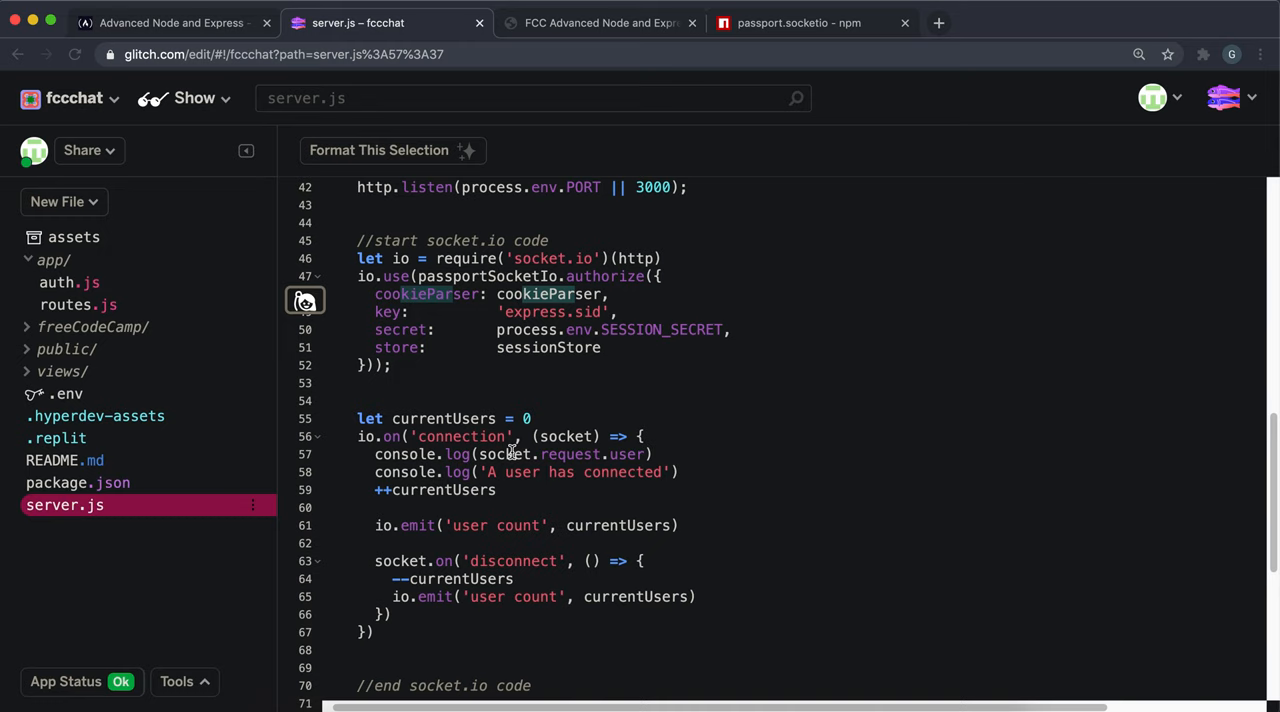